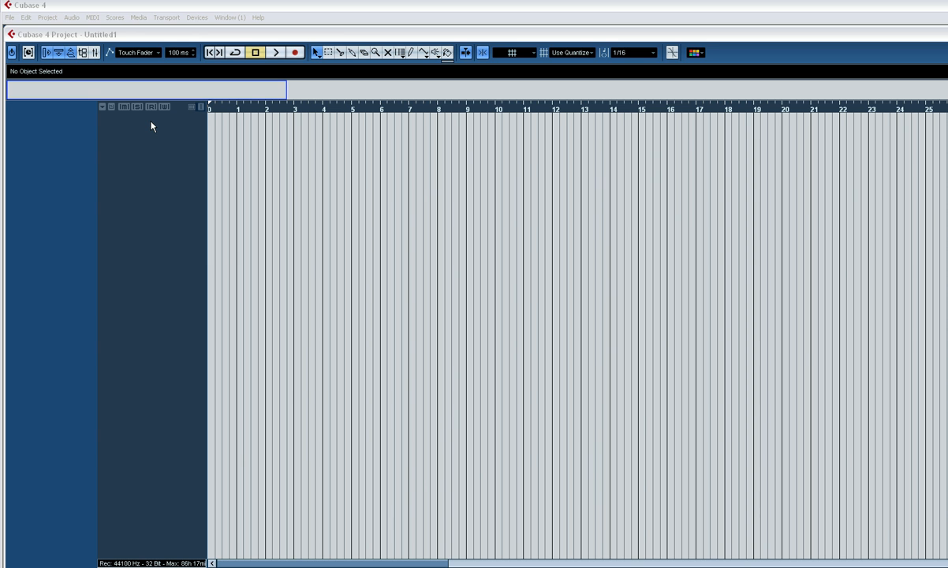
mouse_move(173, 123)
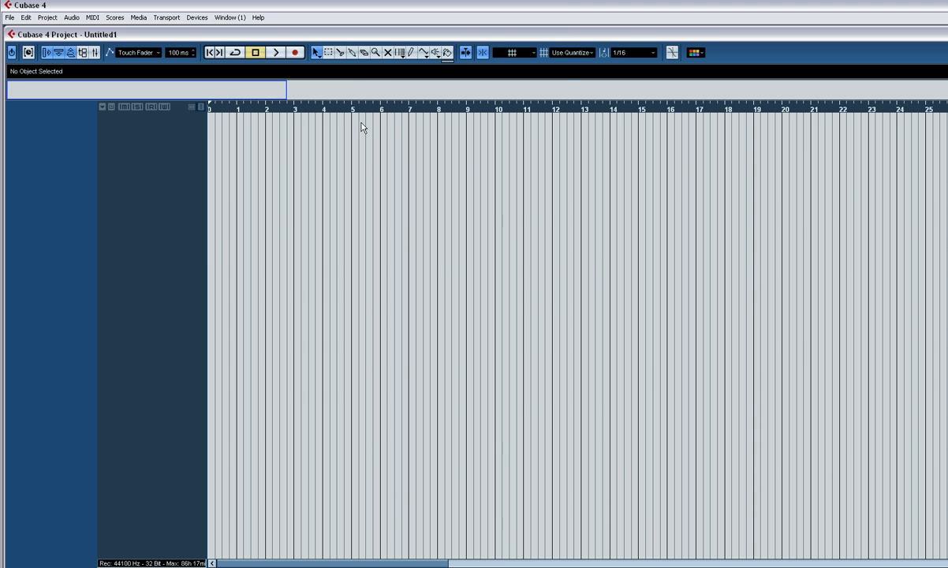
- Load the VB-1 bass synth into a slot of the VST Instruments rack
click(515, 72)
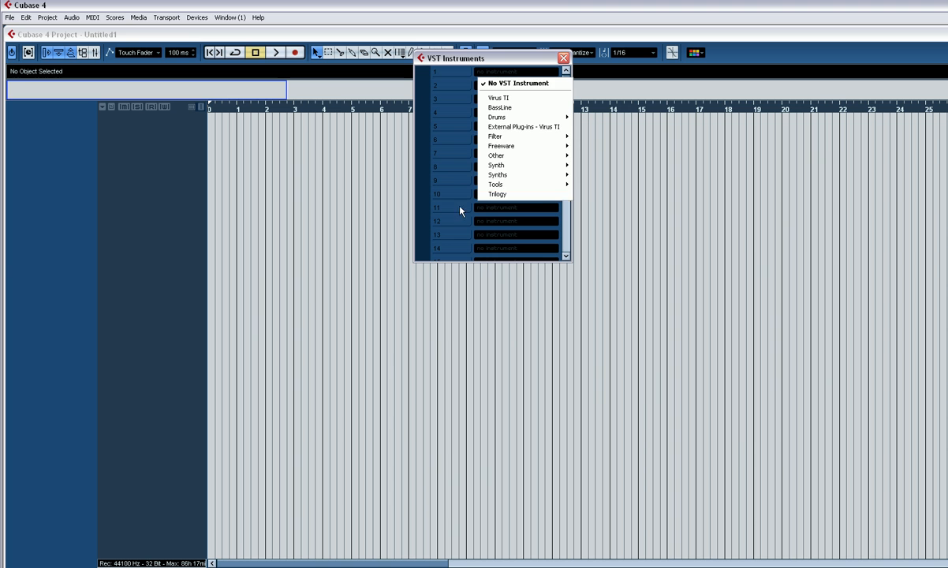
mouse_move(498, 174)
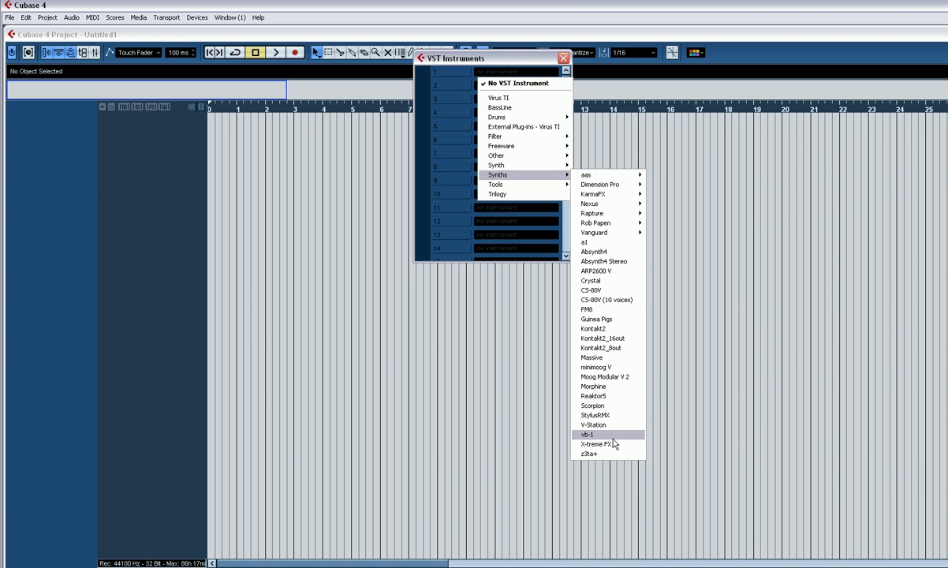
click(588, 436)
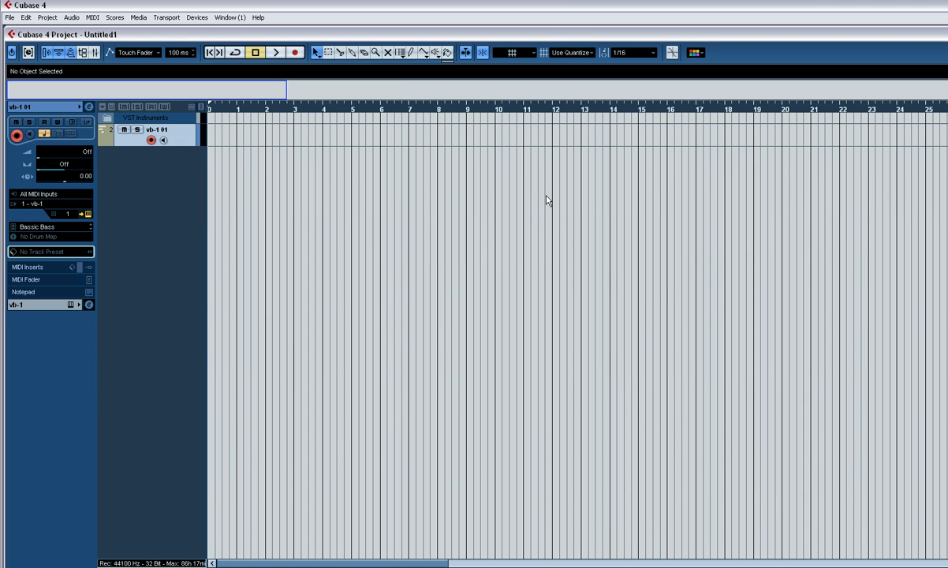
mouse_move(240, 98)
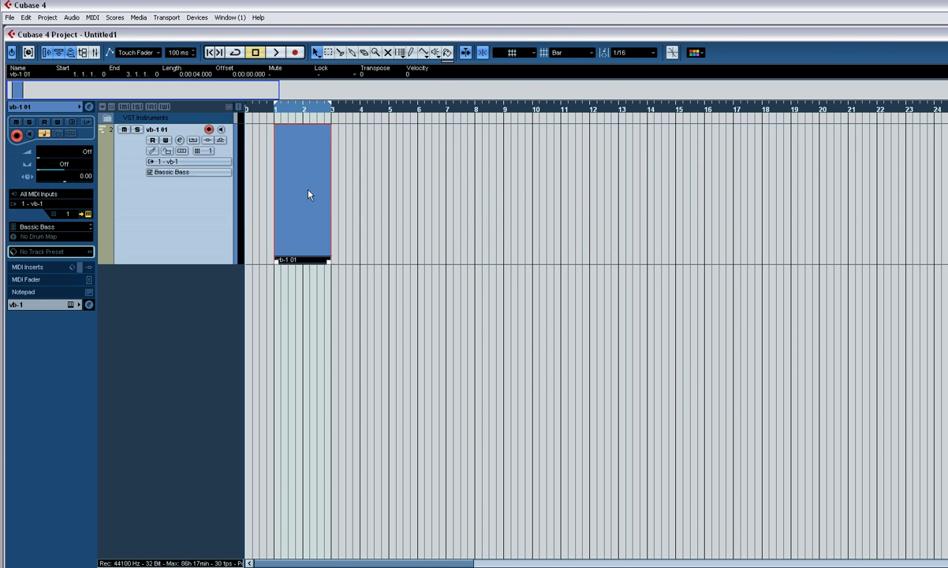
- Open the bass part for editing and set the project tempo to 145 BPM
double_click(303, 192)
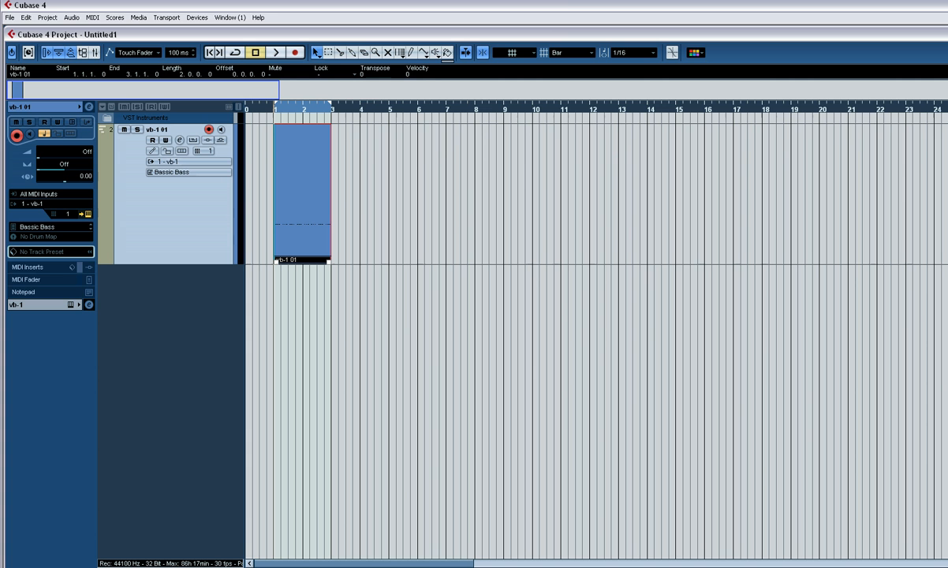
mouse_move(344, 187)
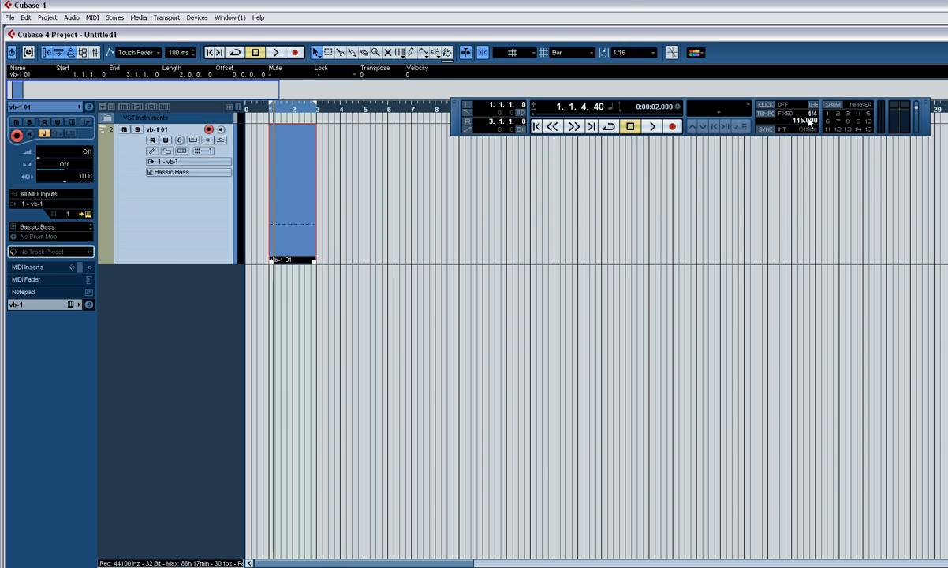
click(276, 53)
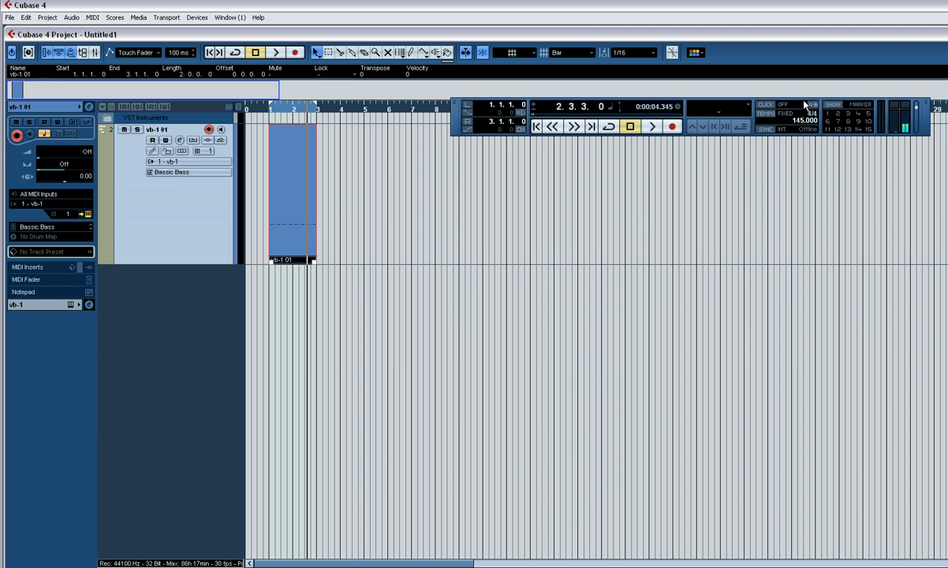
mouse_move(763, 105)
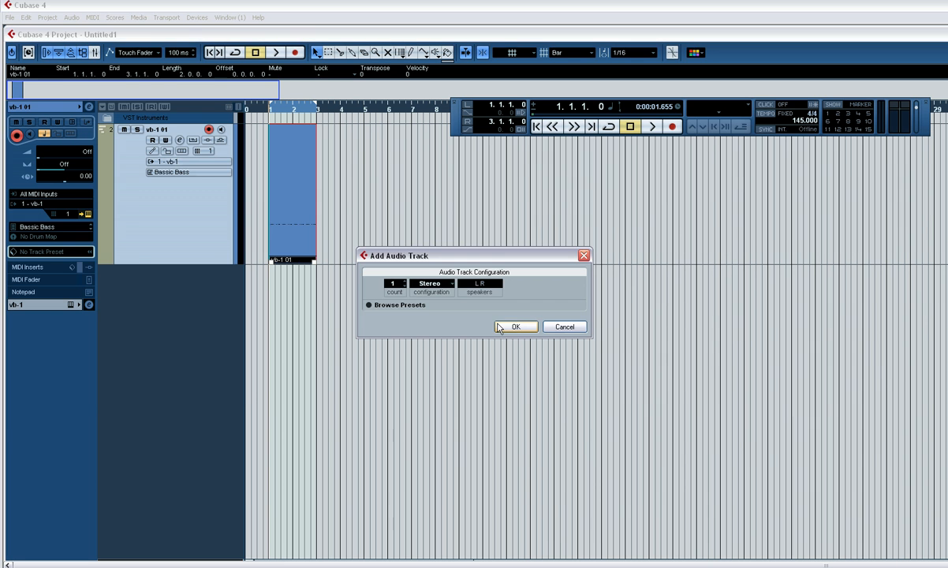
- Create the stereo audio track and insert the kick sample from the Pool at the cursor
click(515, 326)
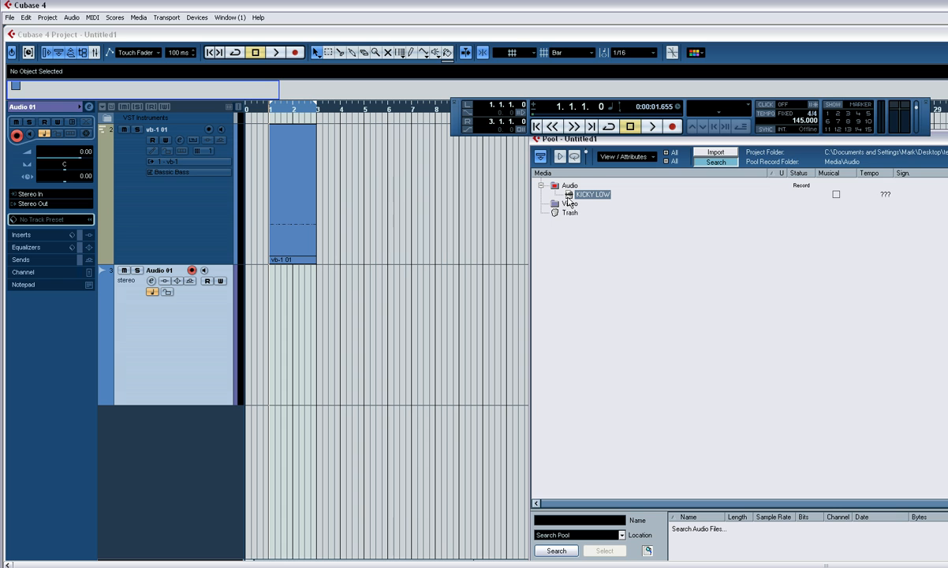
right_click(590, 194)
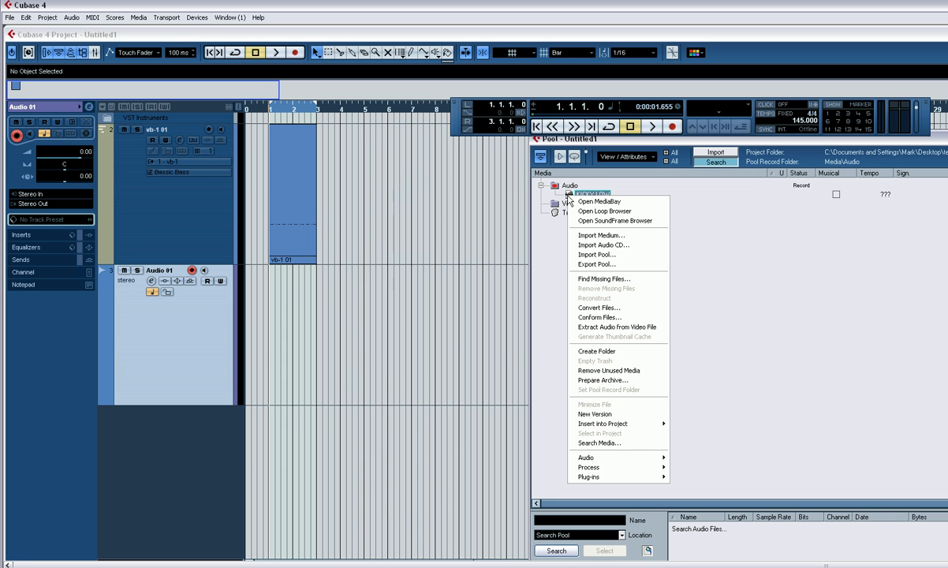
mouse_move(603, 423)
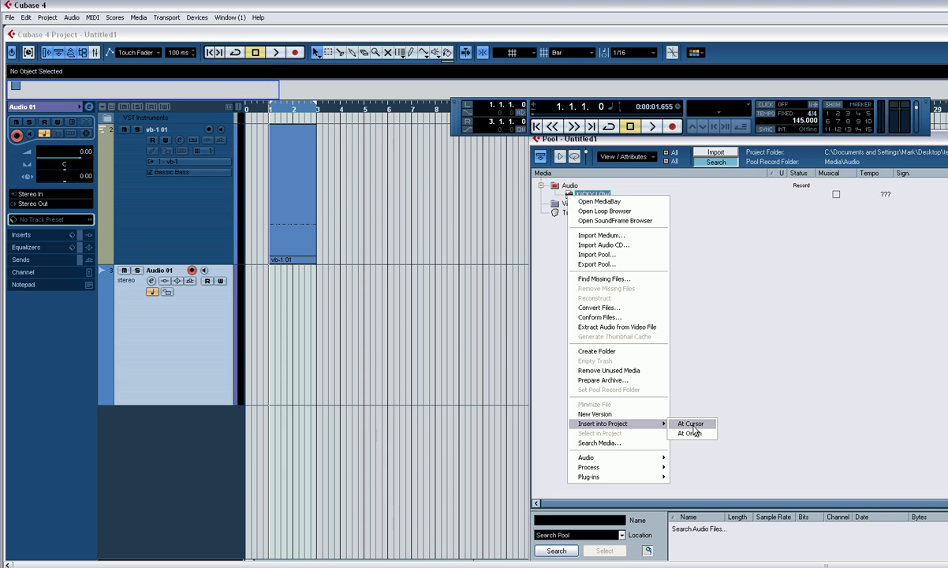
click(691, 425)
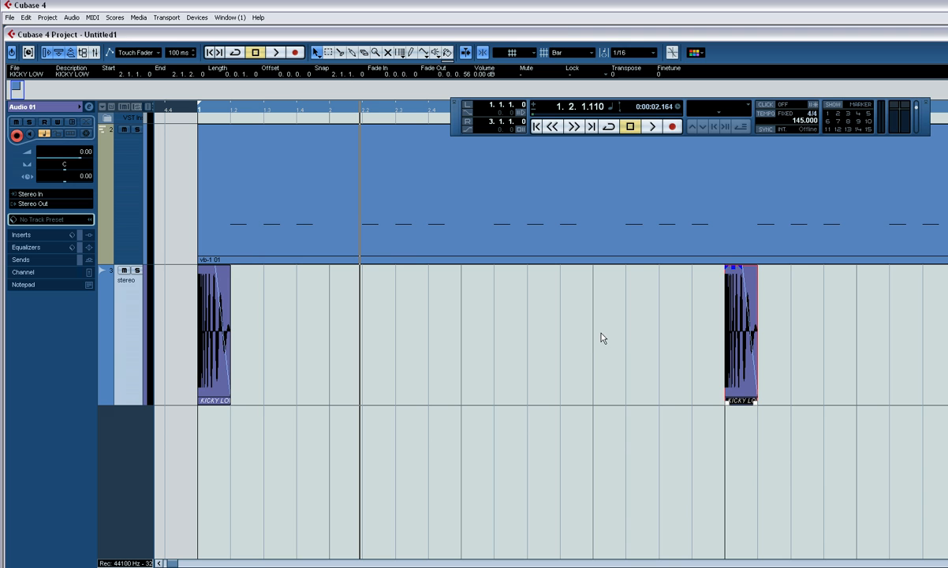
- Duplicate the kick event so eight evenly spaced hits fill the two bars
click(568, 52)
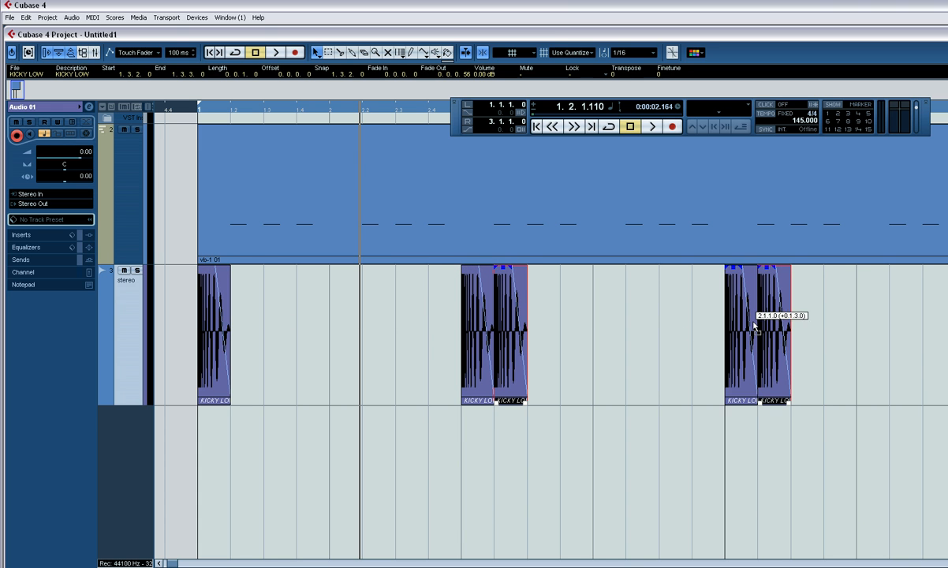
click(275, 52)
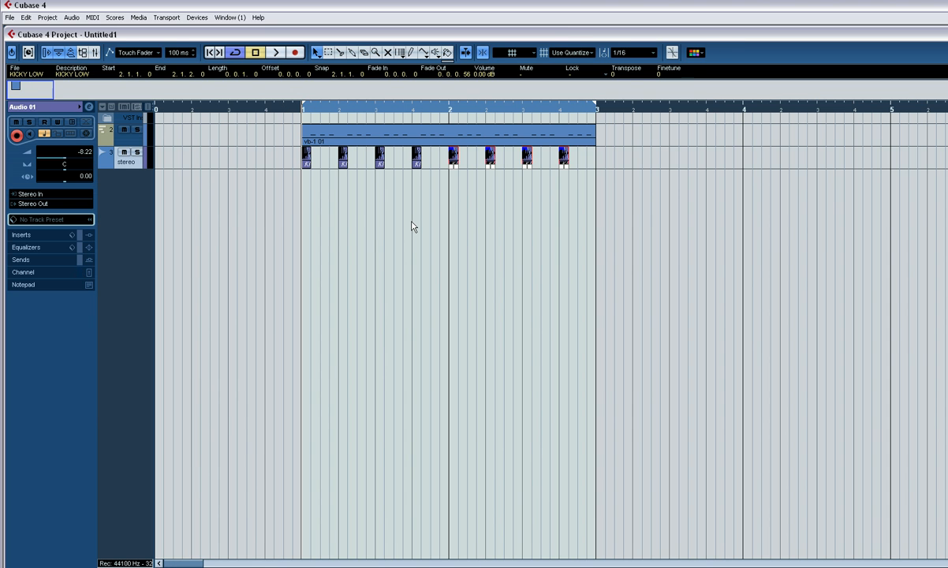
- Open the VB1 instrument panel from the bass track and bring up the mixer
click(277, 52)
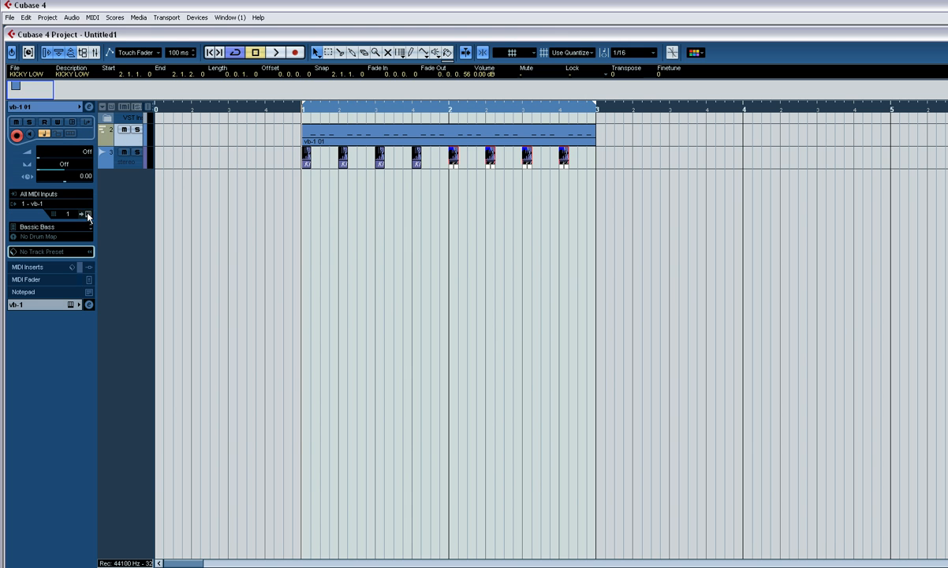
click(87, 214)
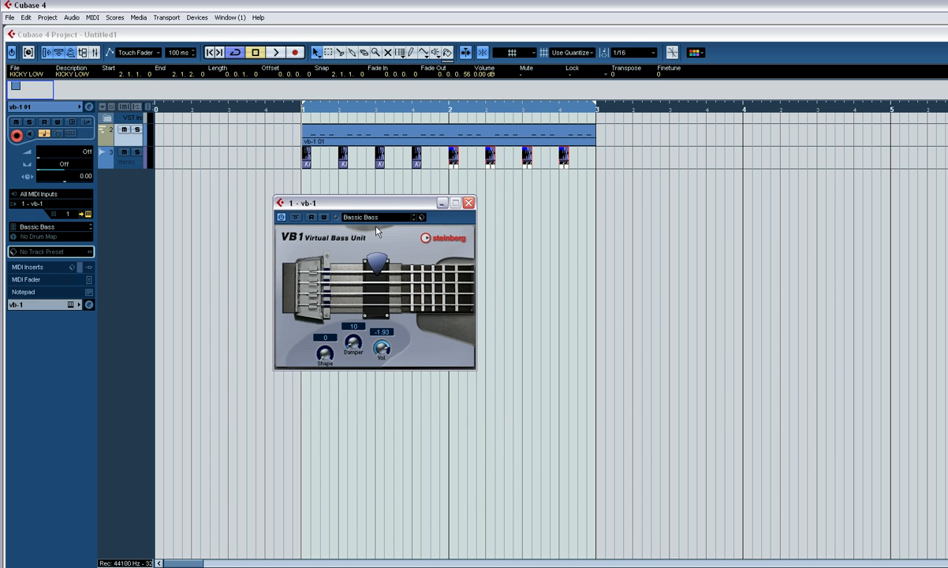
mouse_move(385, 306)
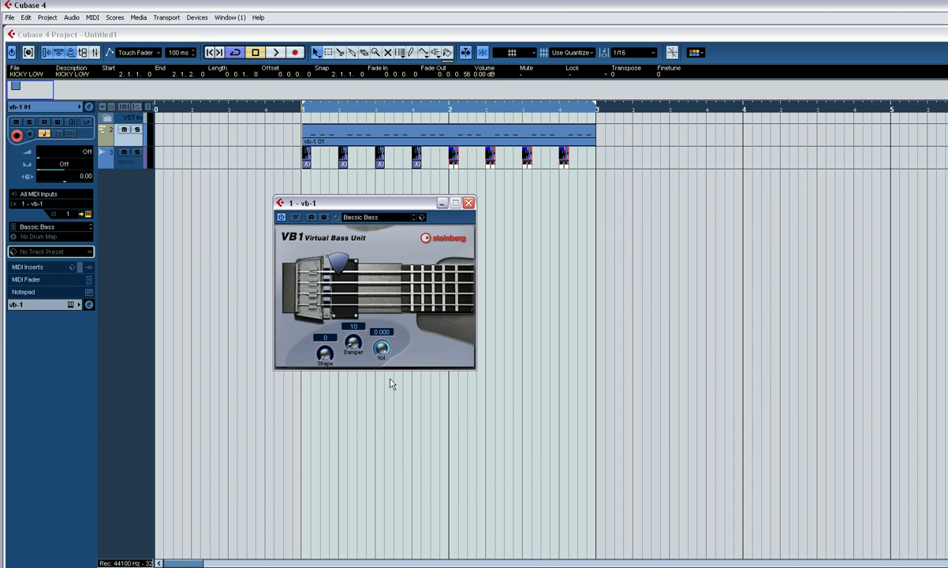
click(276, 53)
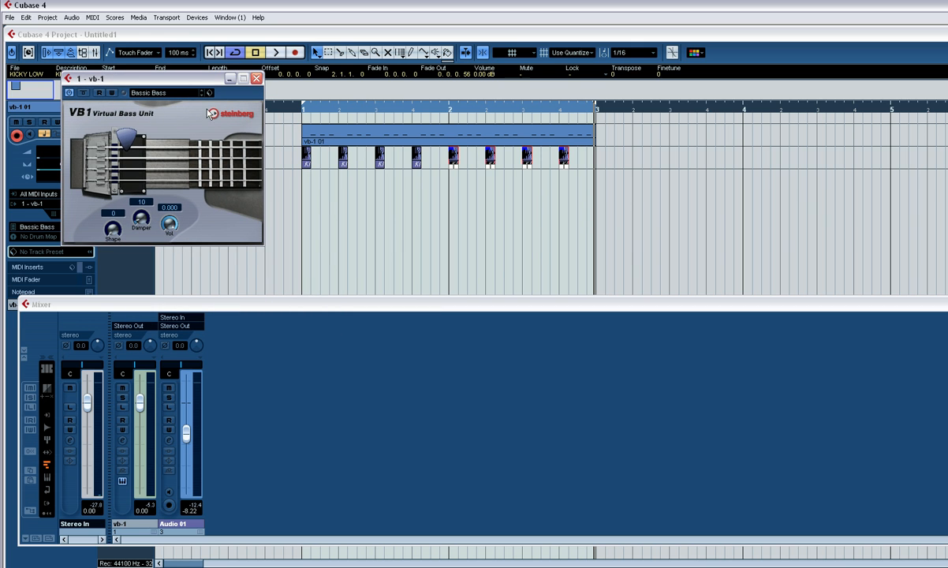
mouse_move(129, 142)
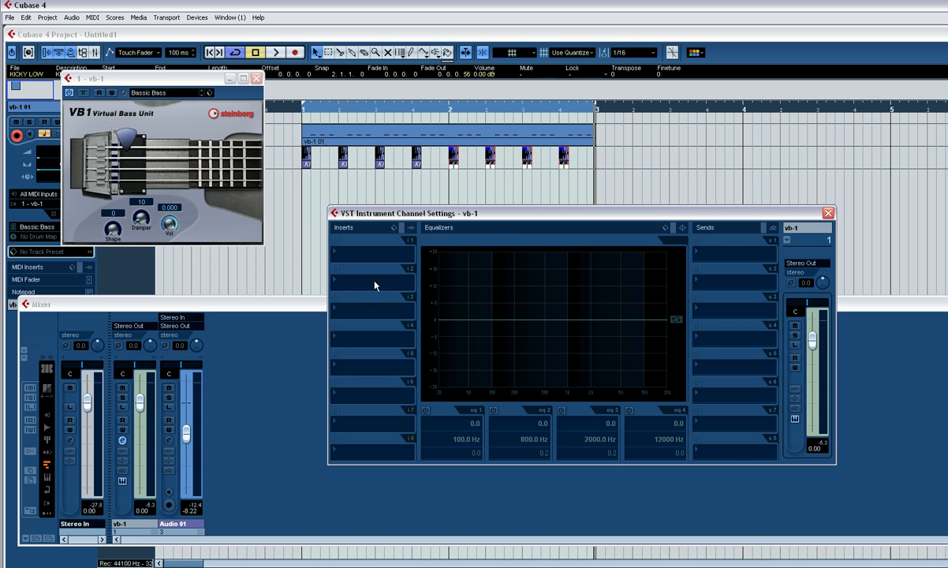
- Insert Oxford EQ Native on the vb-1 bass channel and show its editor
click(371, 284)
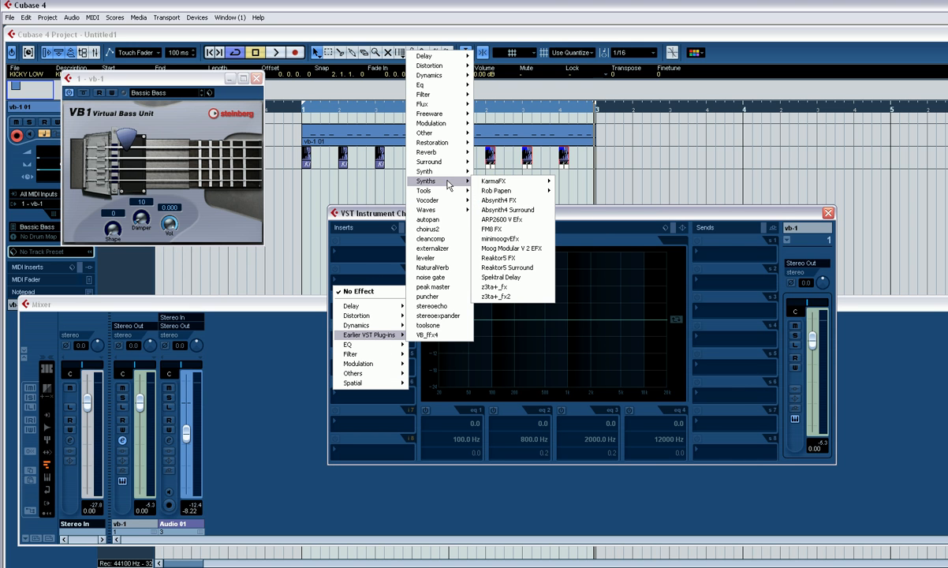
mouse_move(426, 133)
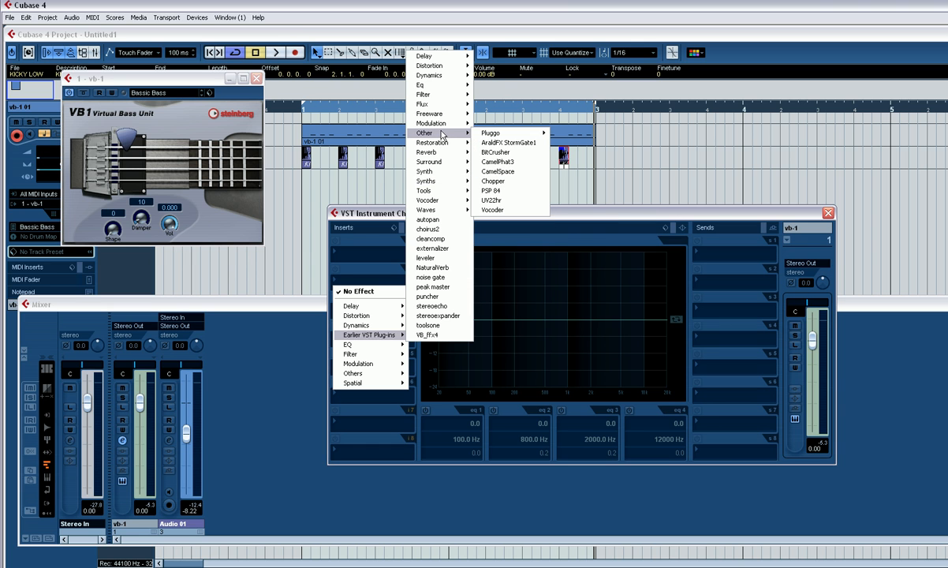
mouse_move(423, 189)
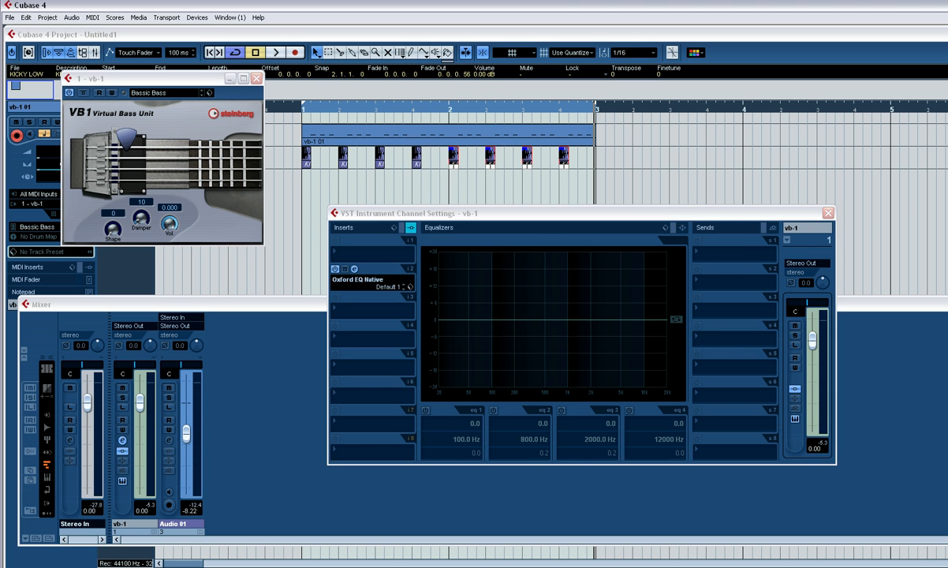
click(354, 268)
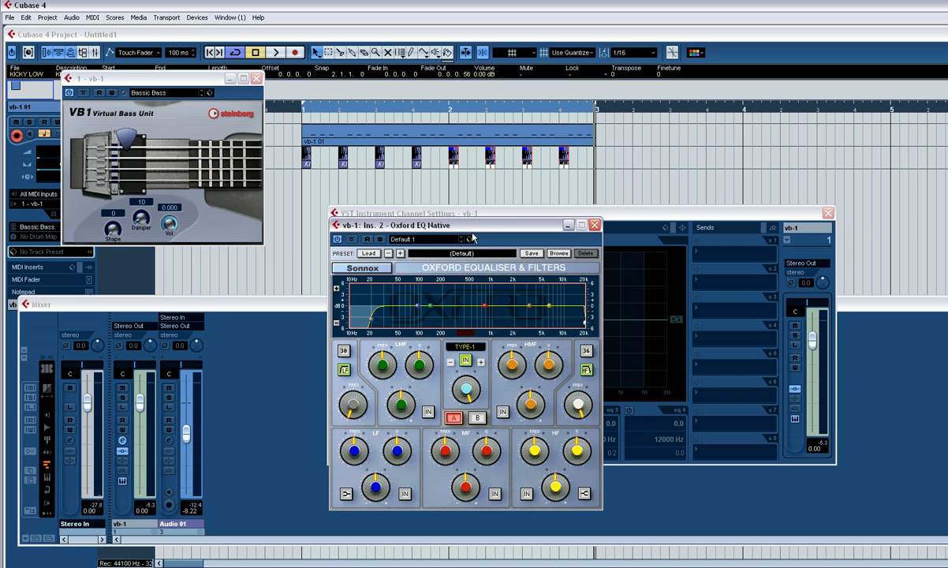
- Adjust the low bands of the bass Oxford EQ, enabling drag handles on the graph
click(278, 52)
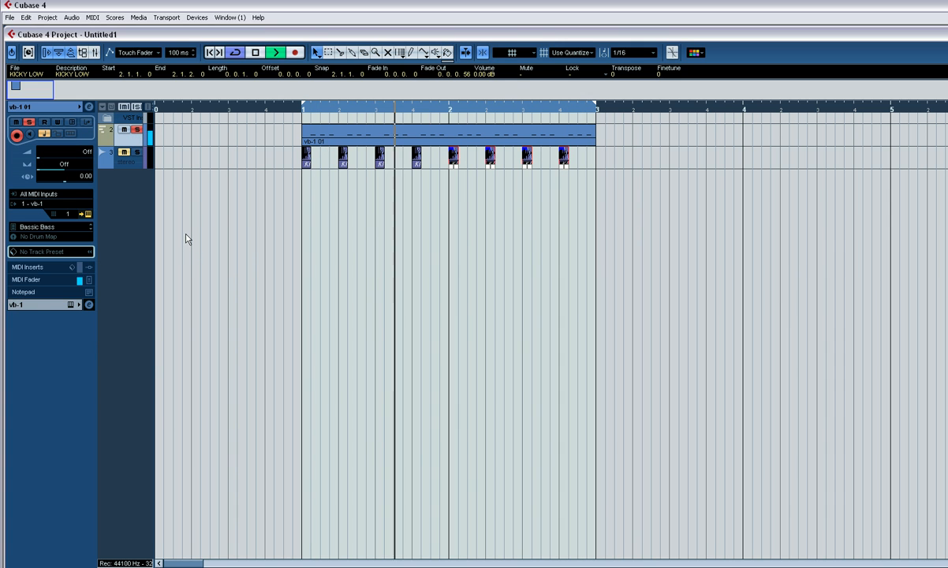
click(123, 440)
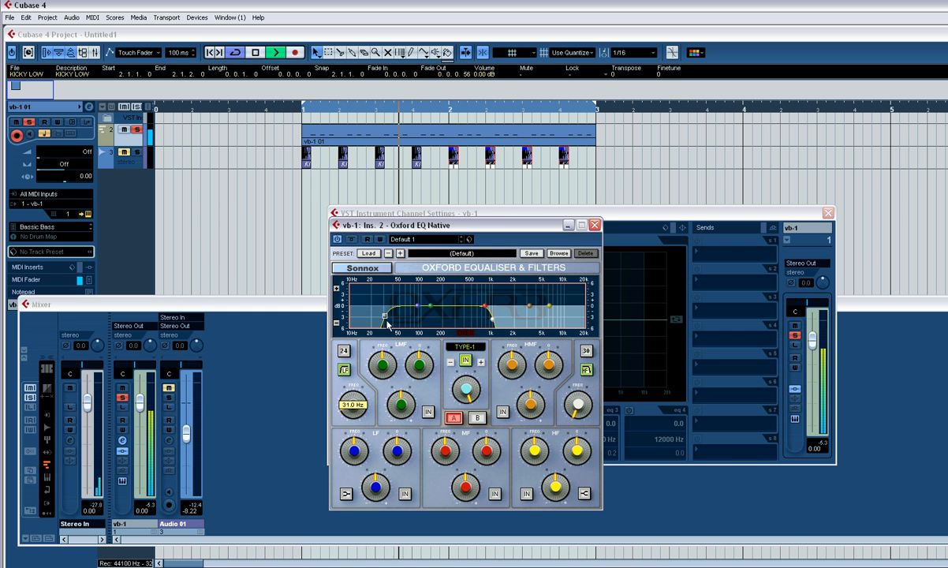
drag(386, 319, 381, 325)
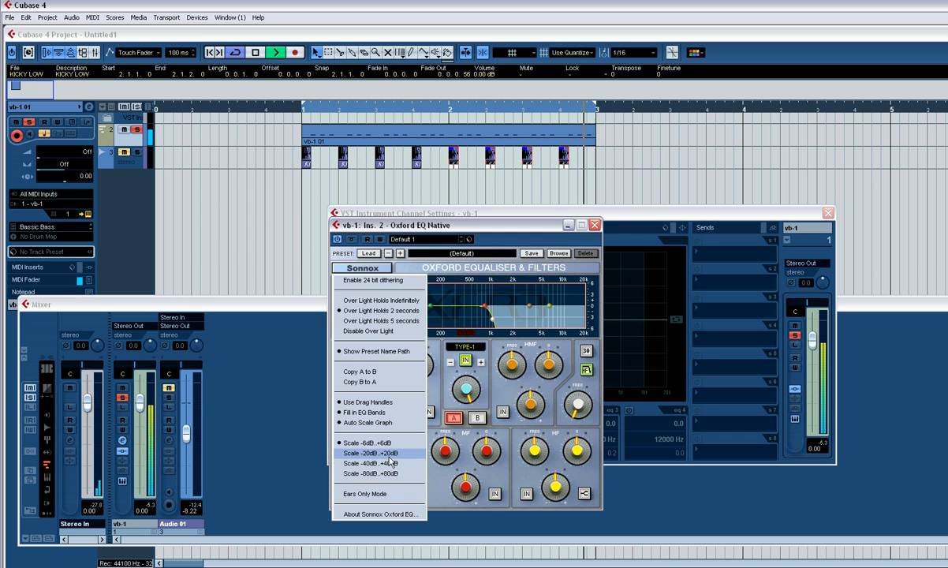
click(369, 453)
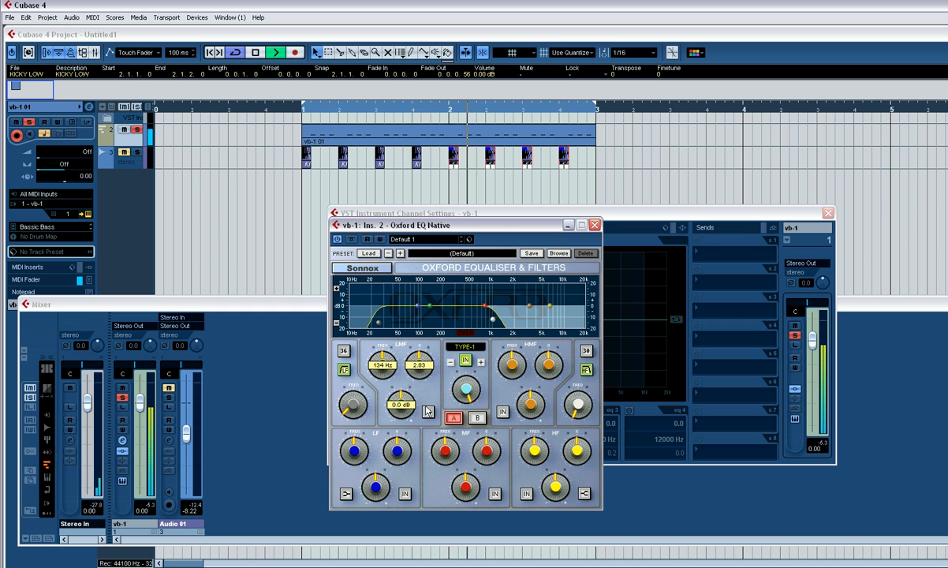
drag(426, 308, 434, 304)
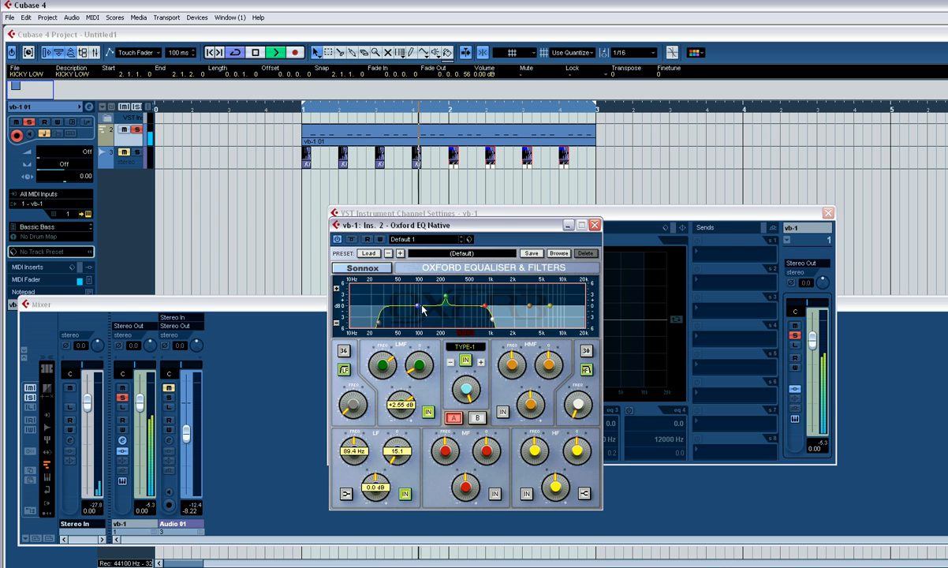
- Set the low and low-mid boost on the bass EQ curve, then close the EQ
drag(416, 303, 410, 298)
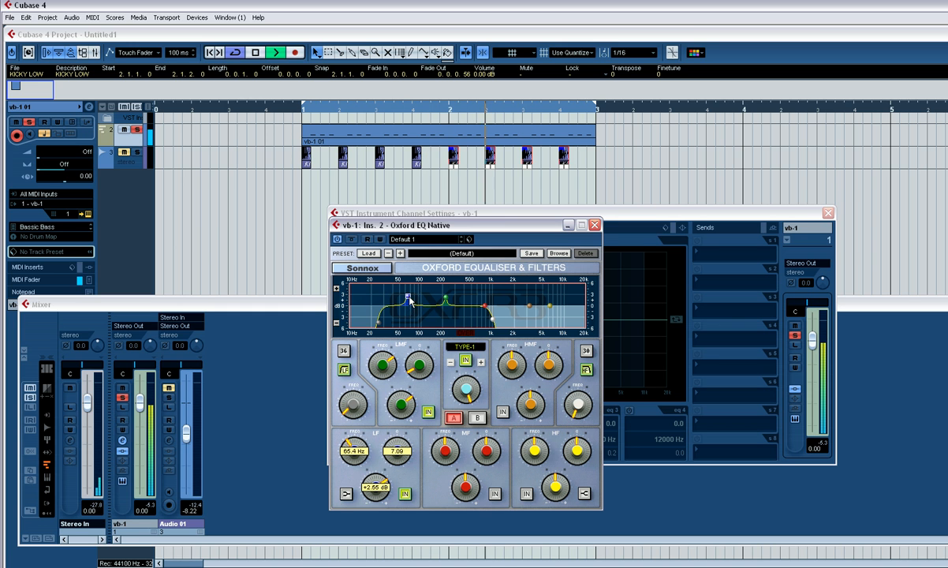
drag(411, 303, 413, 299)
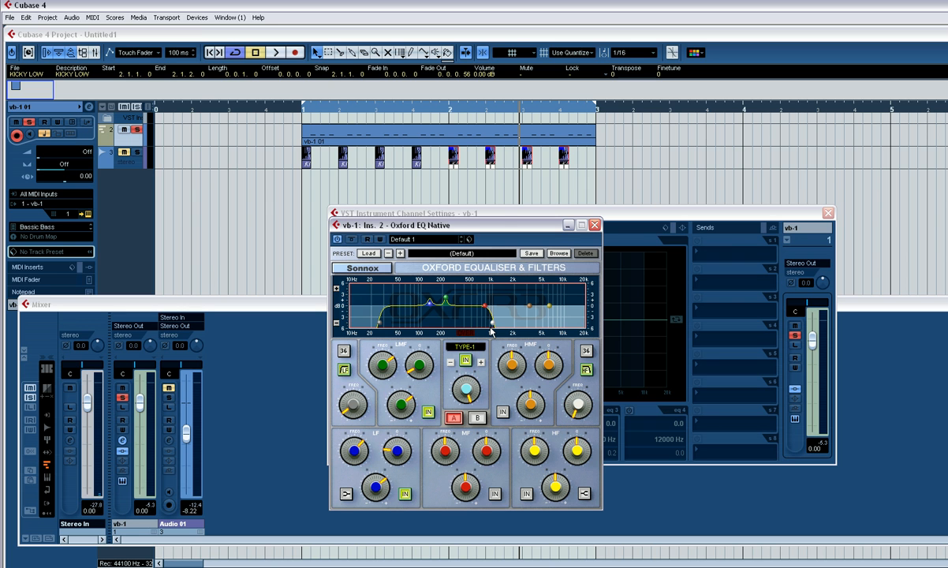
mouse_move(443, 322)
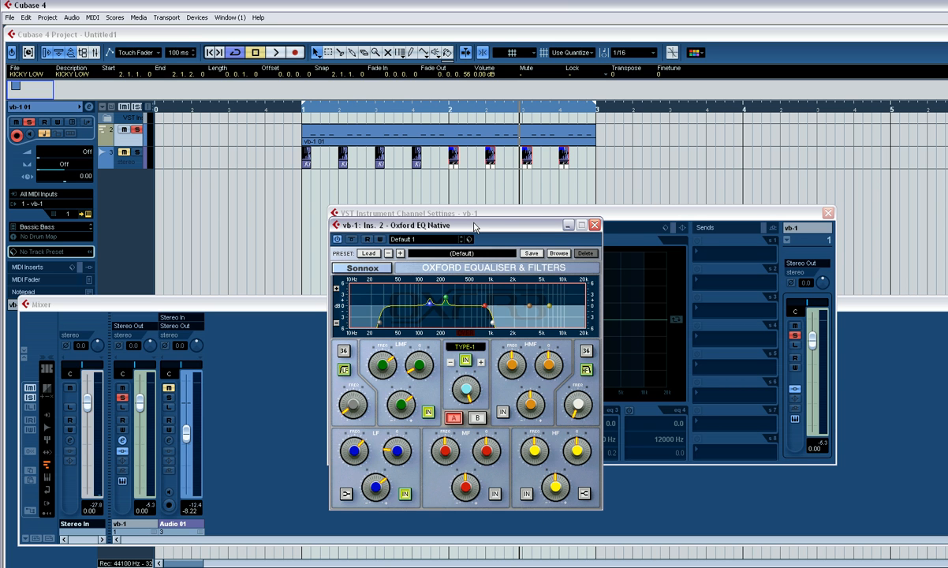
click(274, 52)
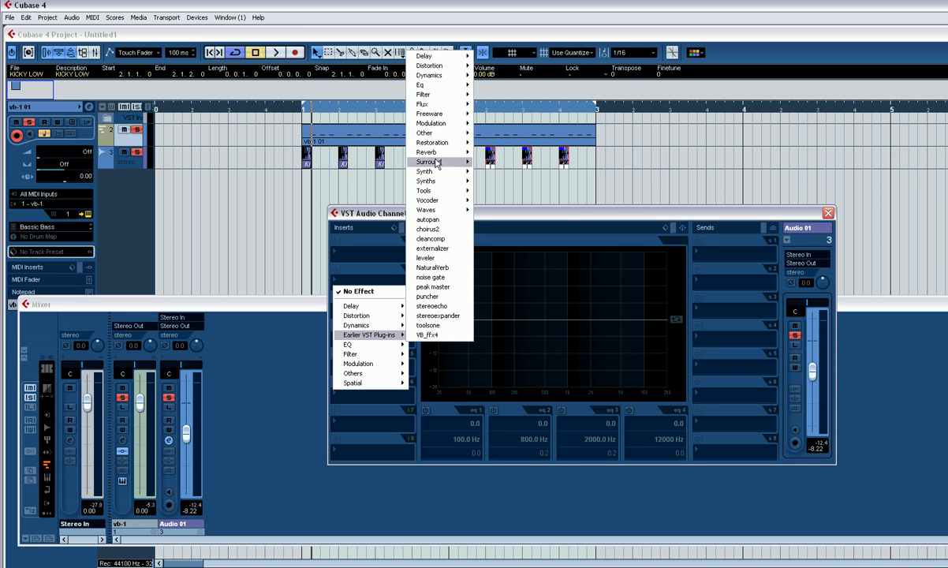
mouse_move(423, 190)
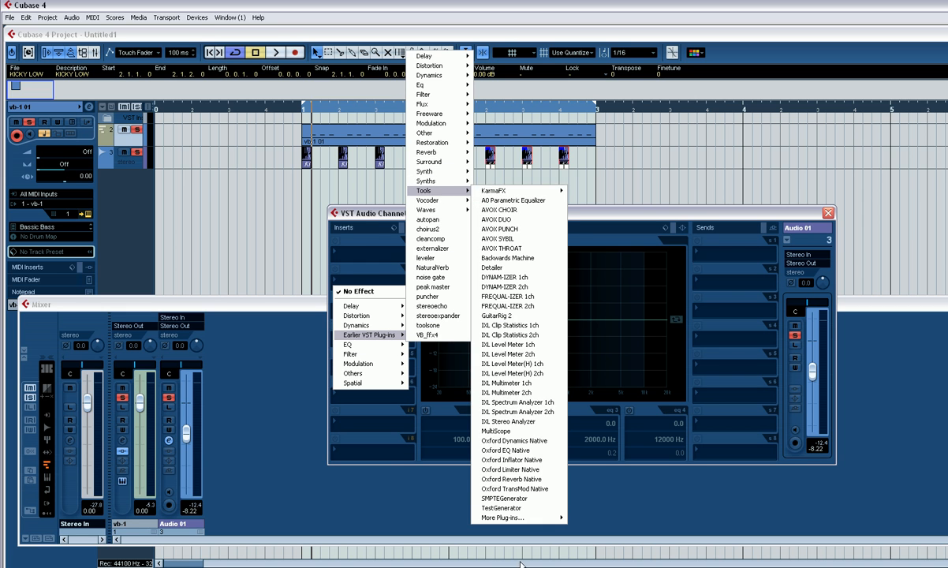
- Insert Oxford EQ Native on the kick's Audio 01 channel
click(506, 451)
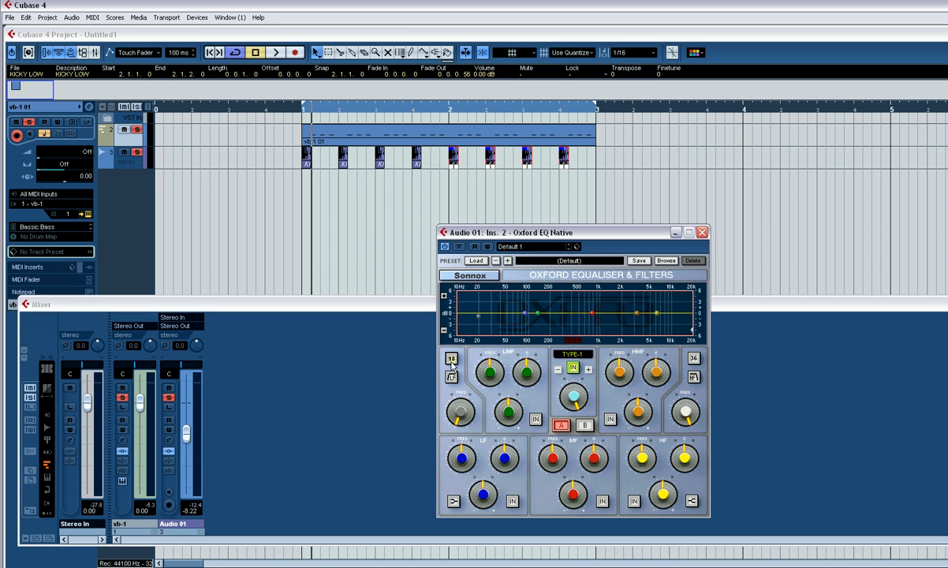
- Enable a filter section and set the high cut and low band on the Audio 01 EQ
click(451, 360)
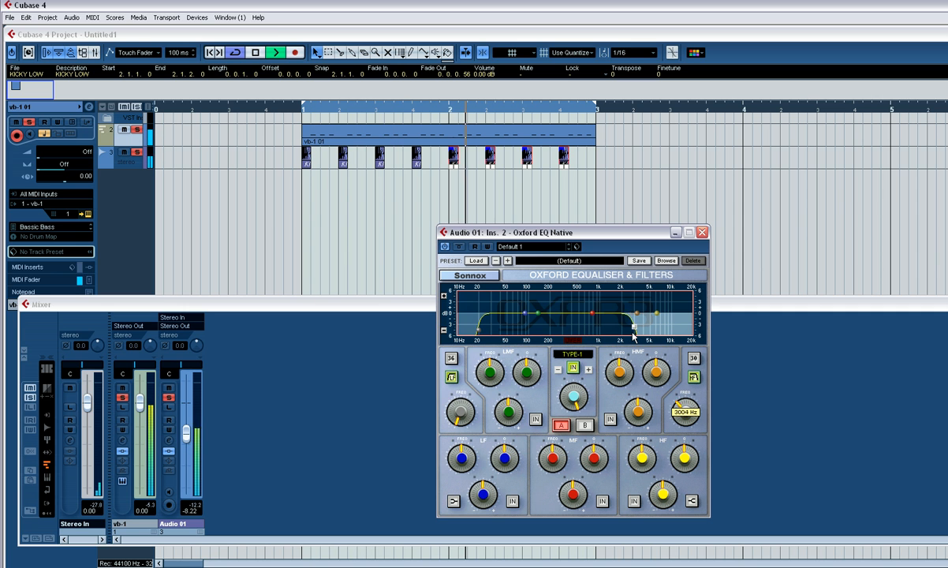
drag(635, 324, 596, 327)
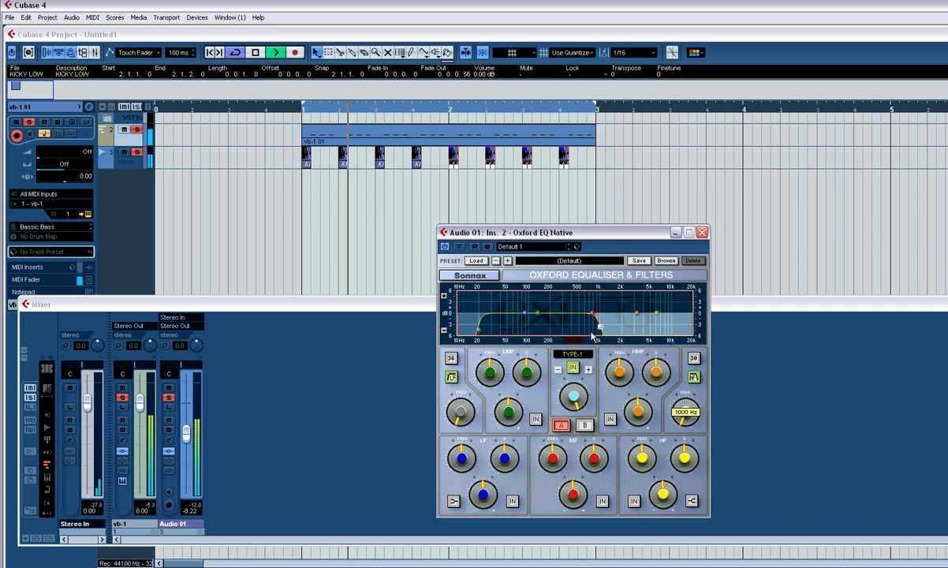
drag(598, 326, 639, 321)
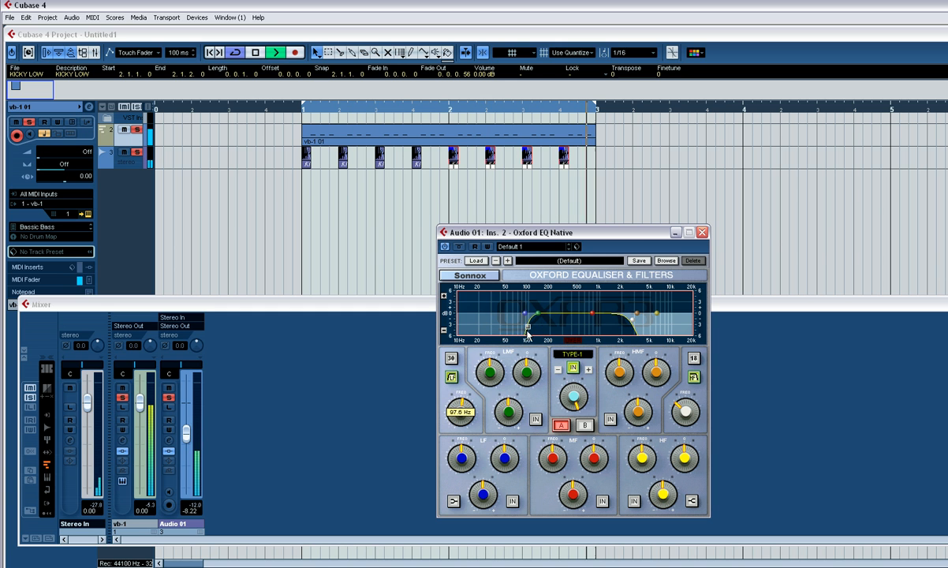
drag(525, 312, 505, 327)
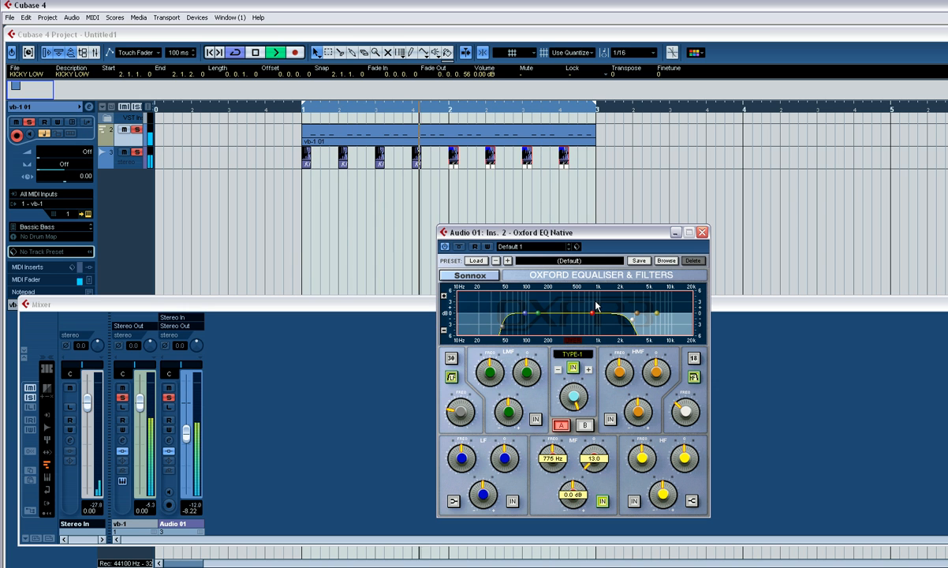
- Position the mid band and high-frequency roll-off of the kick EQ, then close it
drag(593, 309, 593, 308)
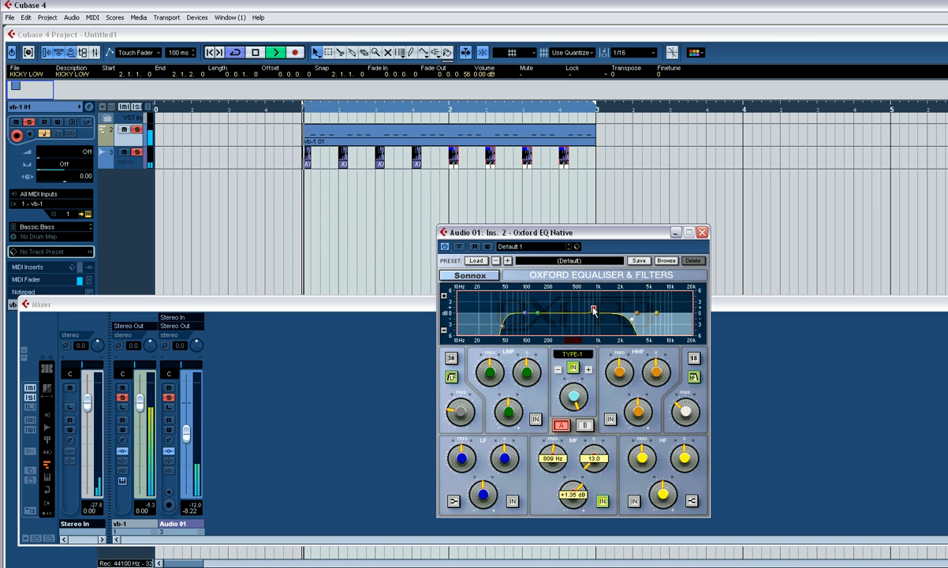
drag(593, 307, 609, 306)
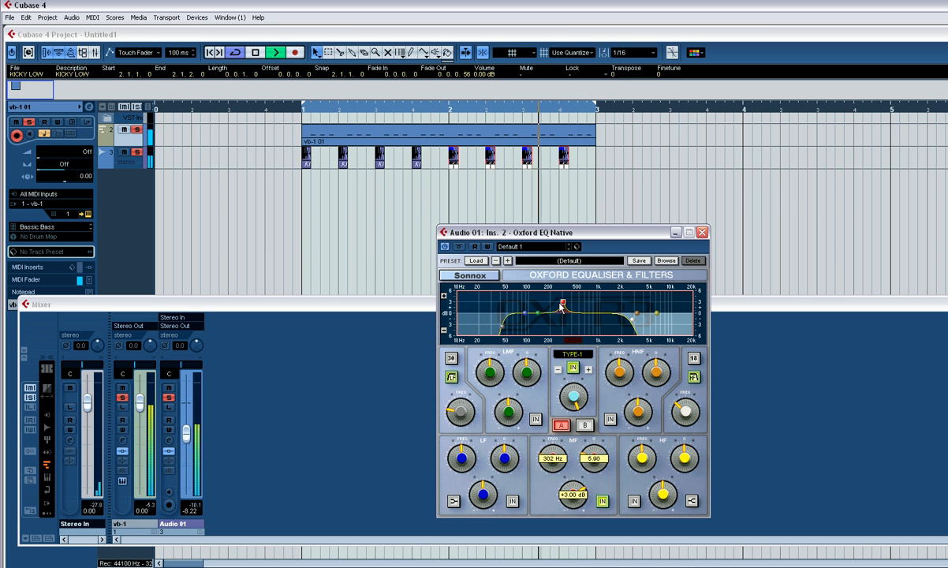
drag(560, 304, 542, 306)
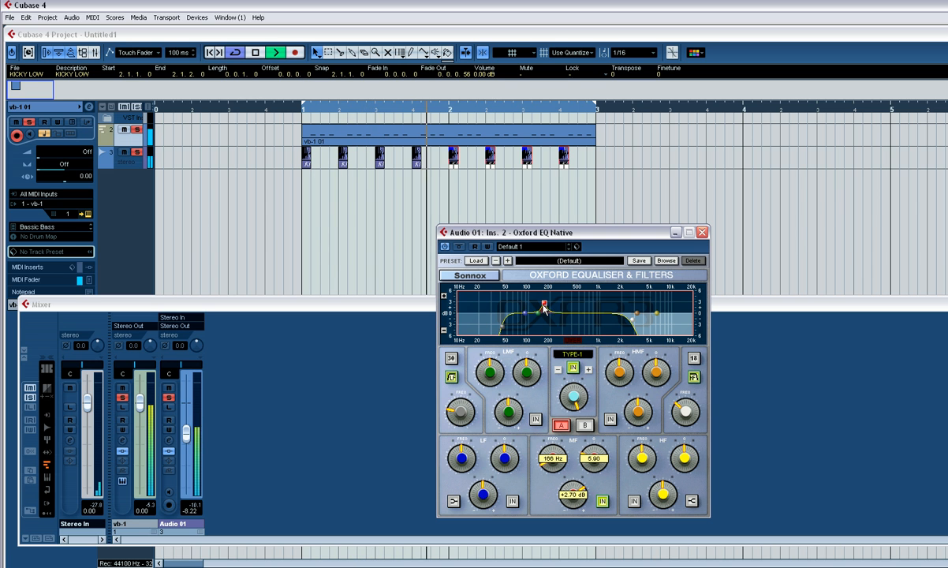
drag(542, 308, 612, 306)
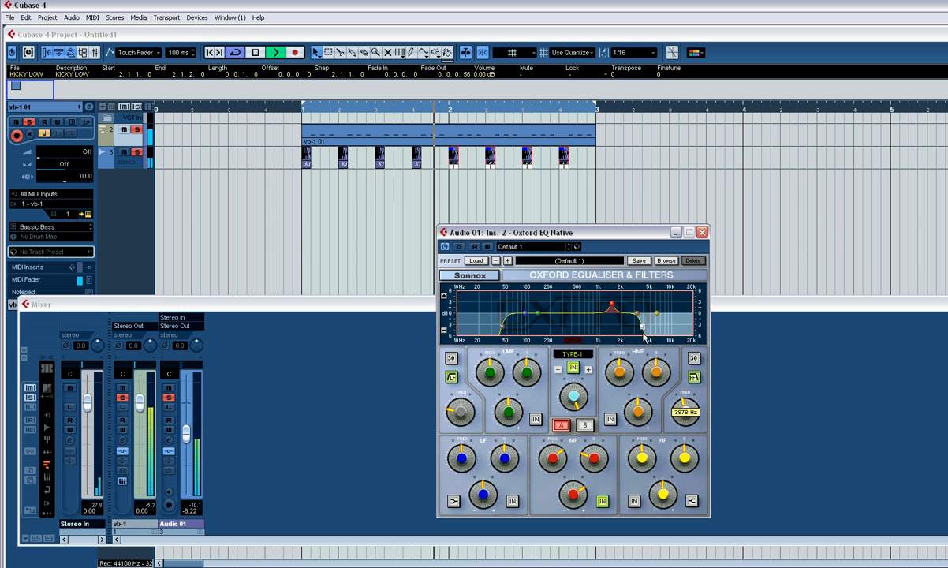
drag(644, 325, 654, 329)
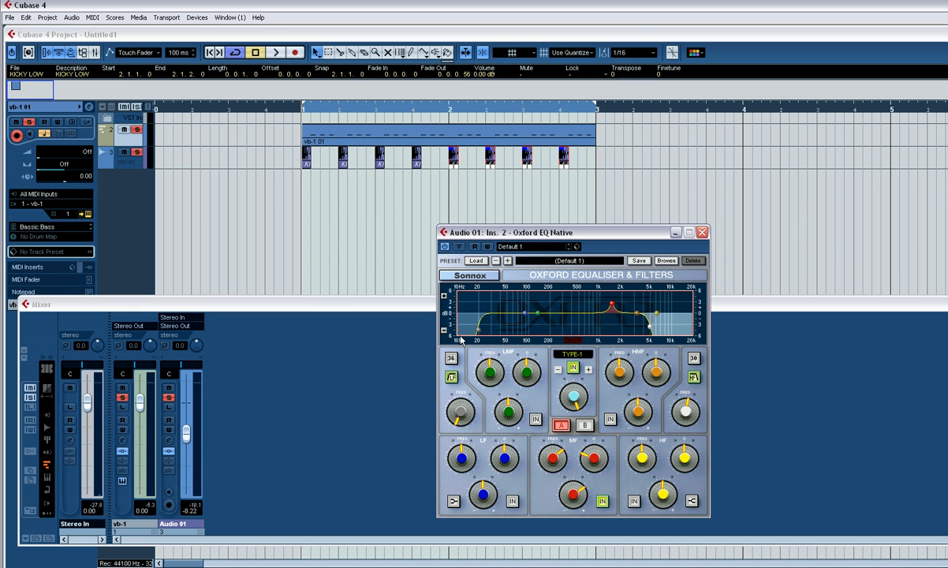
click(275, 52)
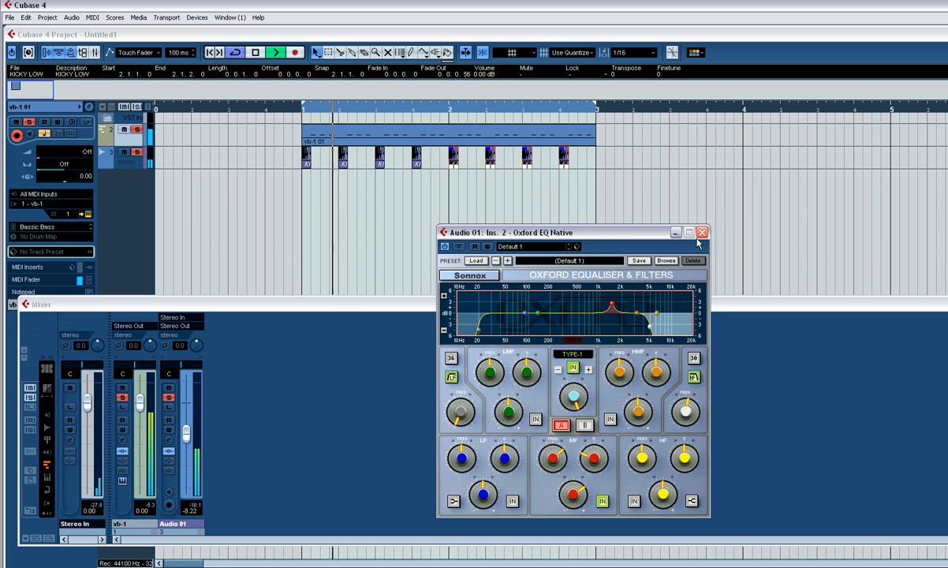
- Close the kick's Oxford EQ and nudge the Audio 01 fader up before opening its channel settings
click(701, 232)
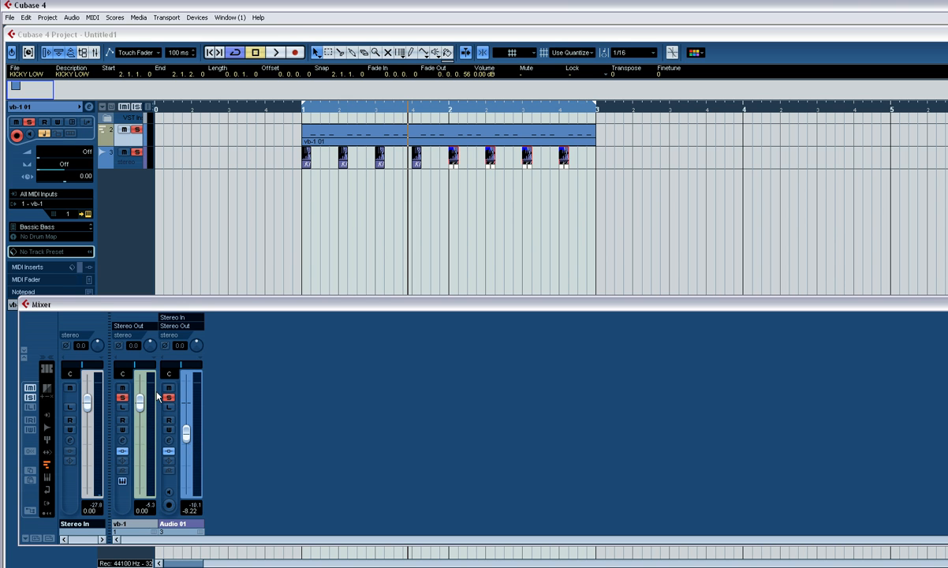
click(276, 53)
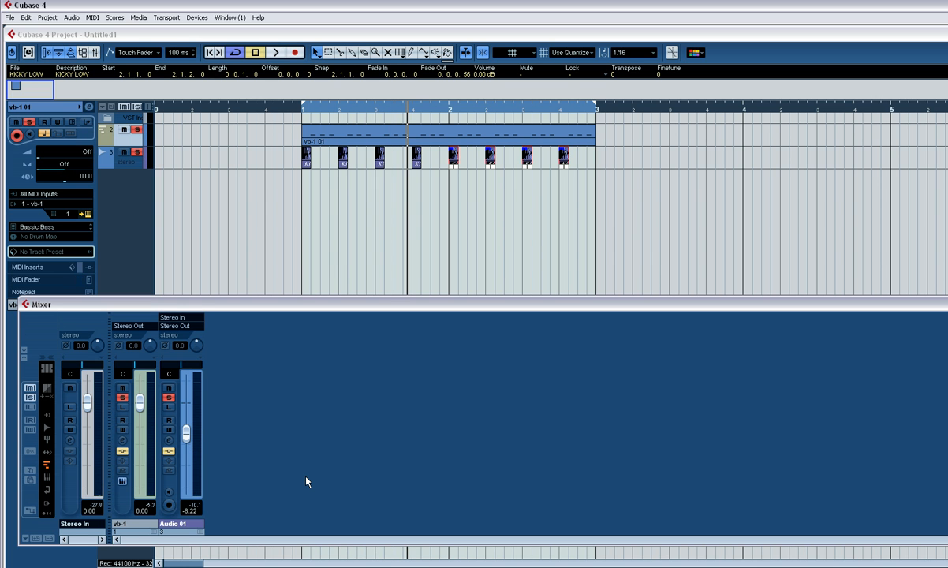
click(276, 52)
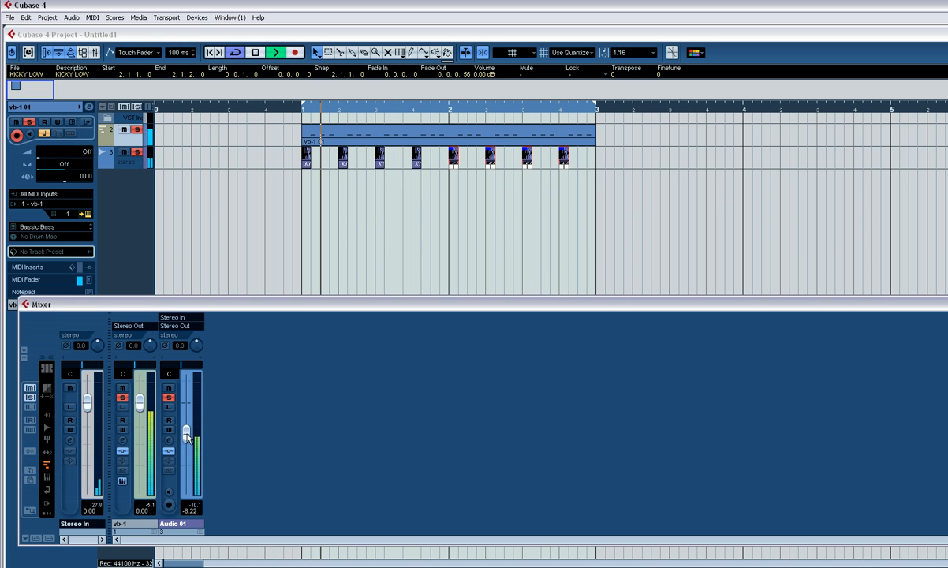
drag(186, 439, 186, 430)
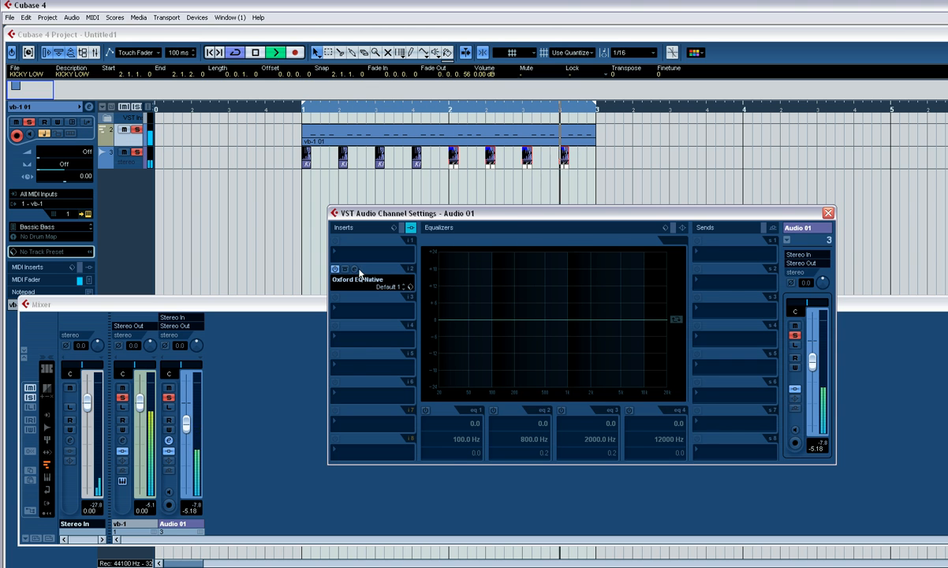
- Reopen the Audio 01 Oxford EQ and drag its band nodes into a low-frequency boost
click(355, 268)
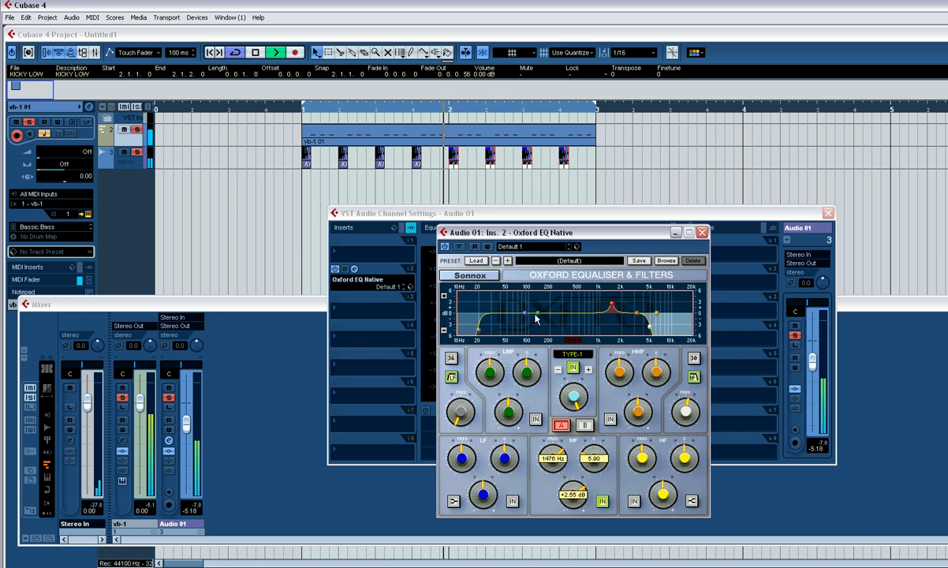
drag(527, 314, 536, 306)
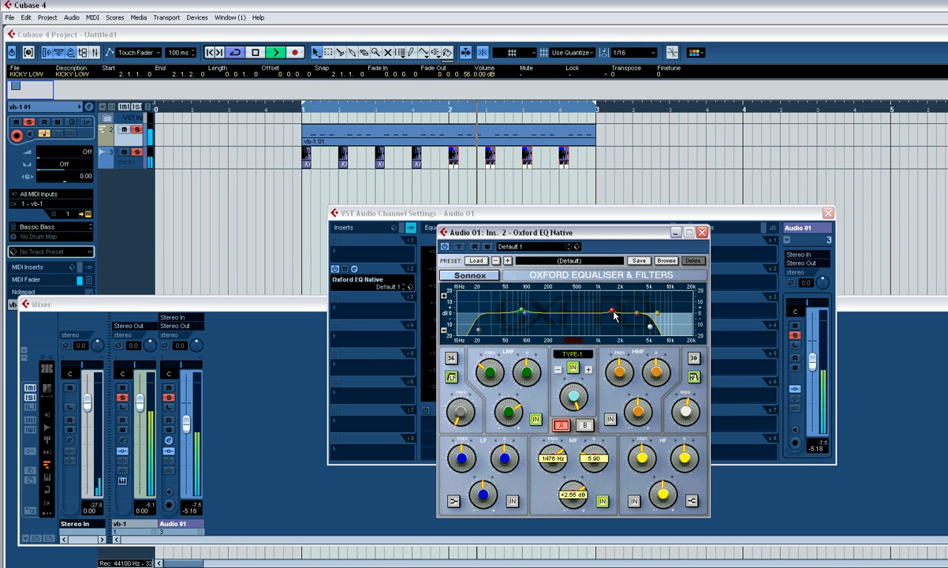
drag(609, 313, 599, 303)
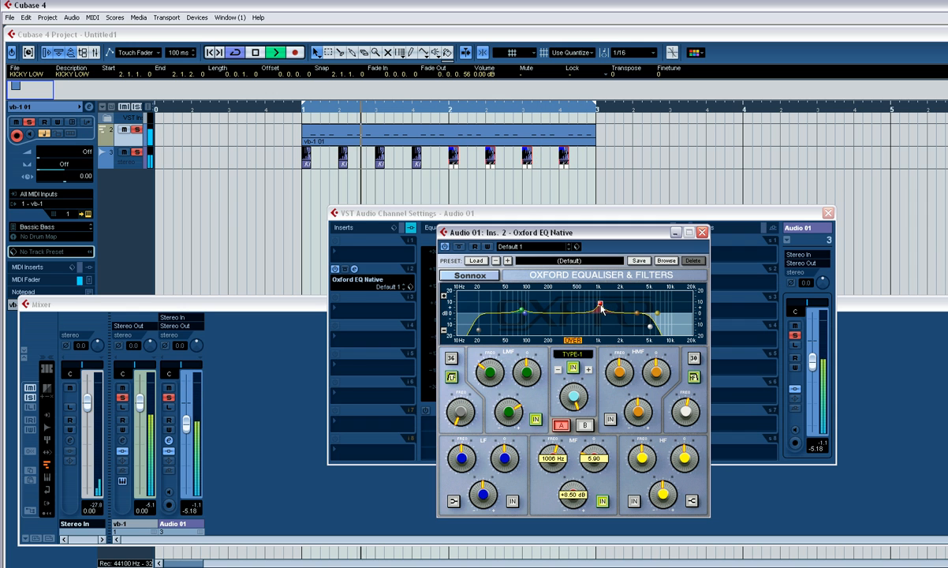
drag(600, 306, 598, 312)
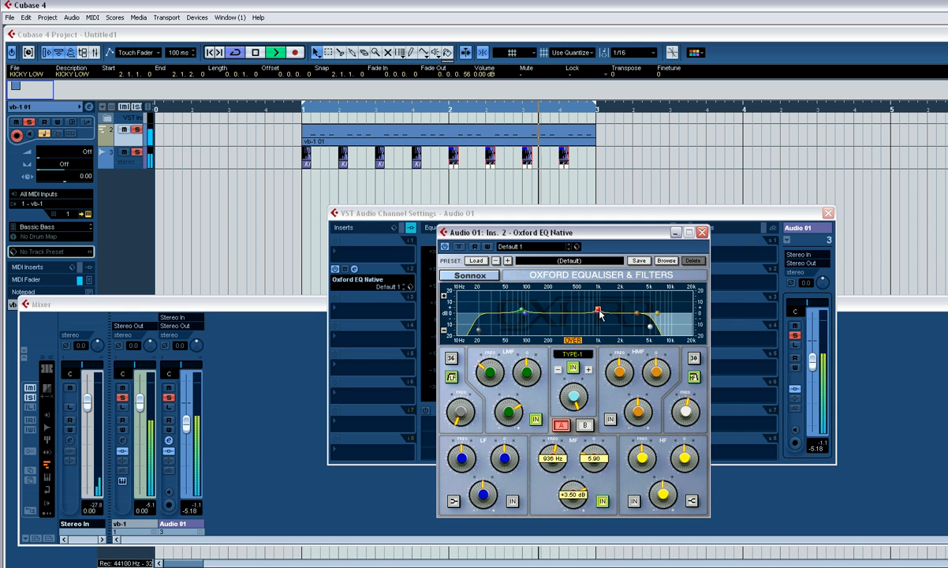
drag(599, 309, 622, 308)
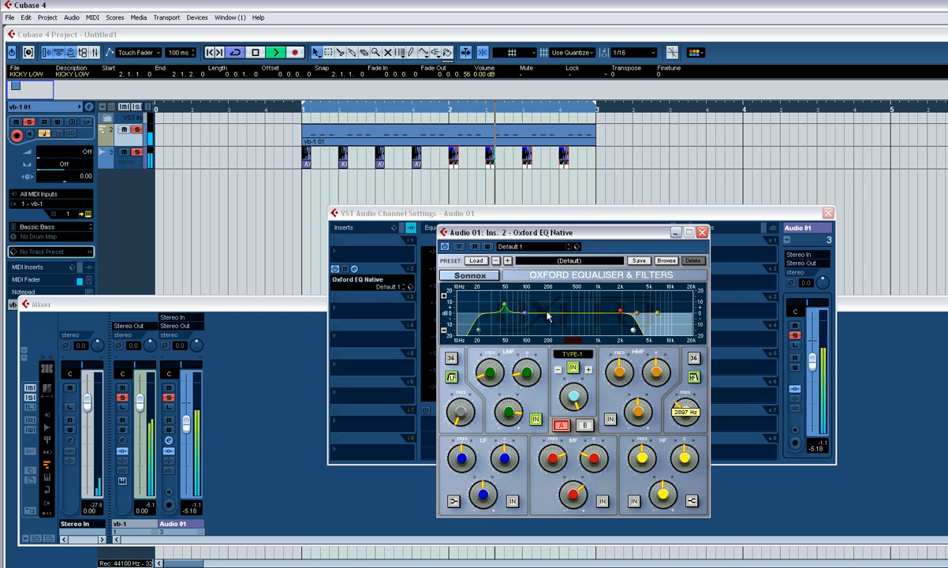
- Shift the low boost point along the curve to place the bass peak
drag(524, 313, 502, 303)
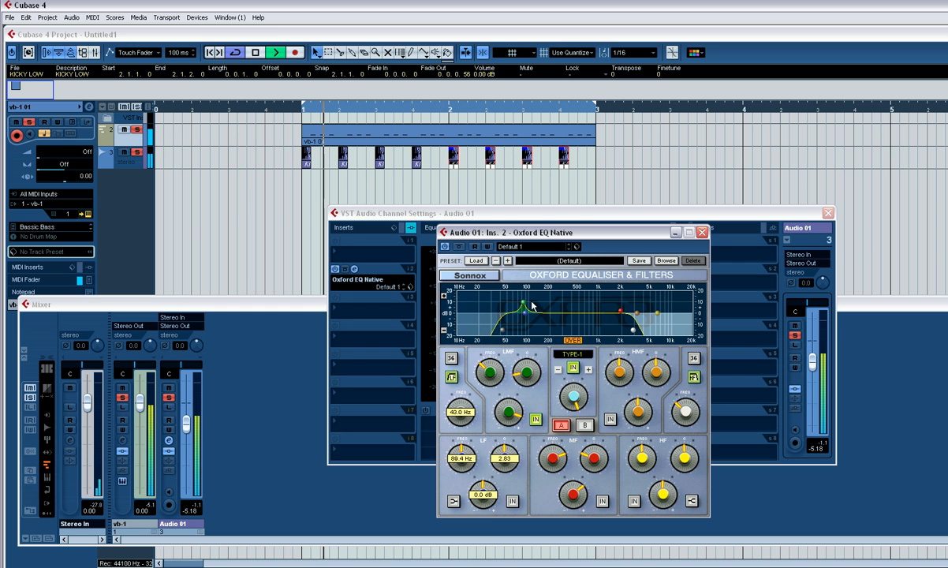
drag(523, 316, 530, 308)
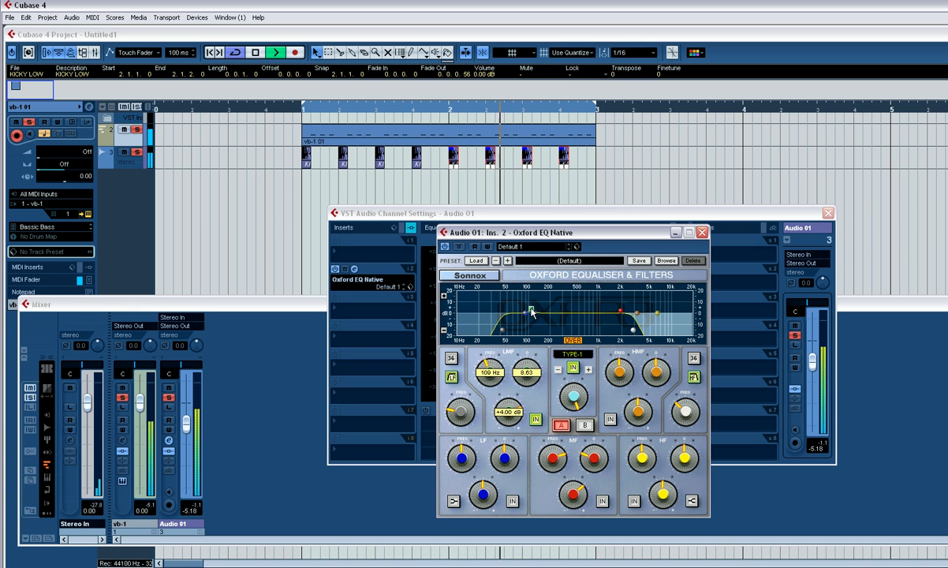
drag(530, 309, 544, 306)
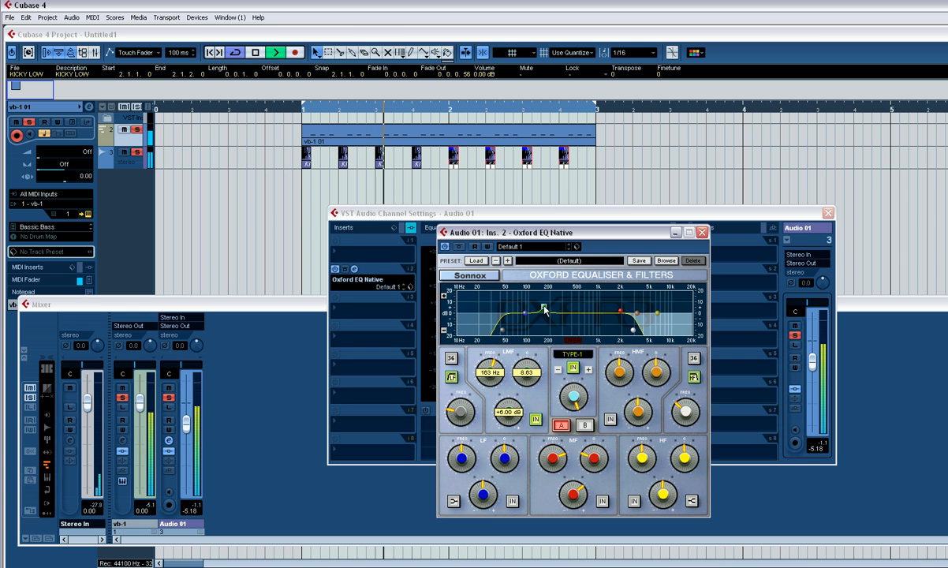
drag(544, 308, 571, 306)
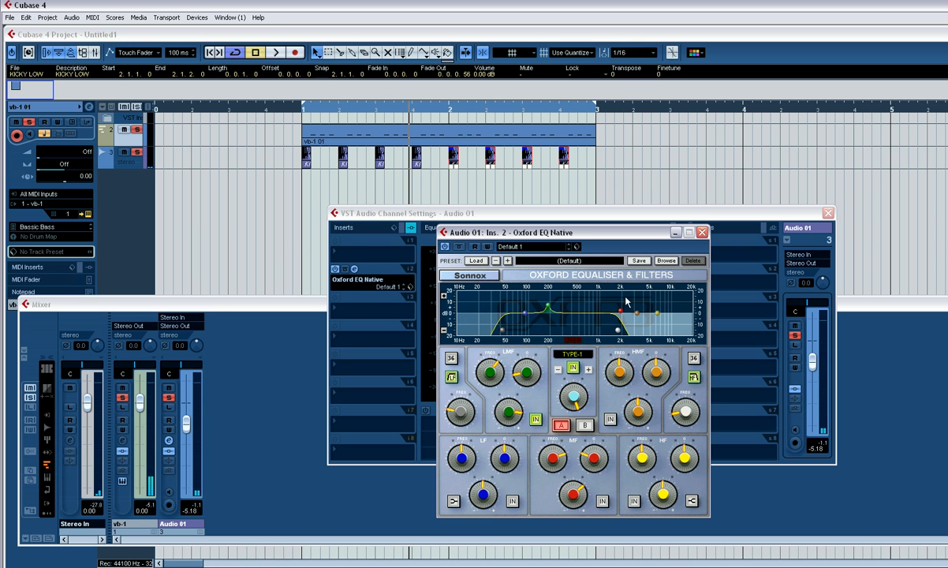
- Pull the high-cut node down to roll off the top end and narrow the low peak
drag(628, 303, 634, 331)
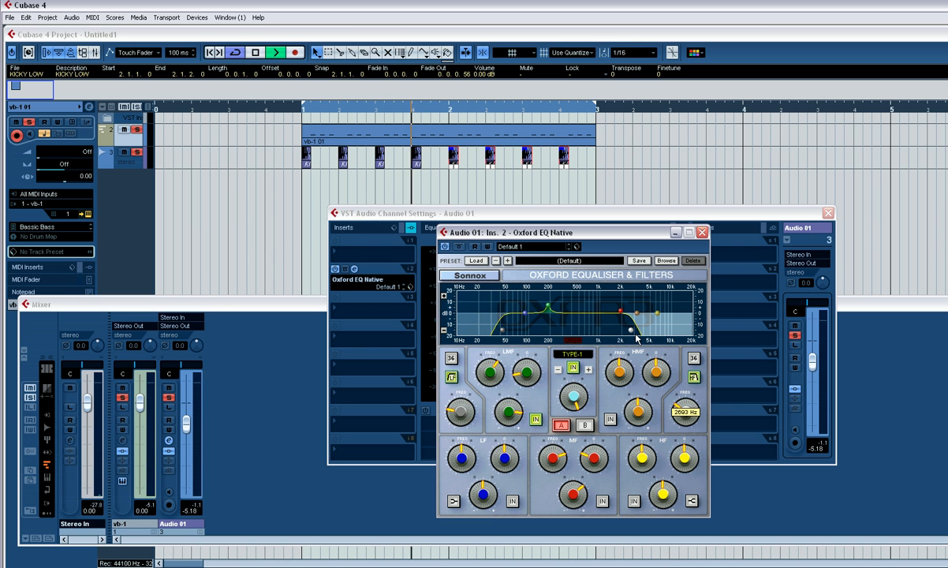
drag(631, 329, 675, 329)
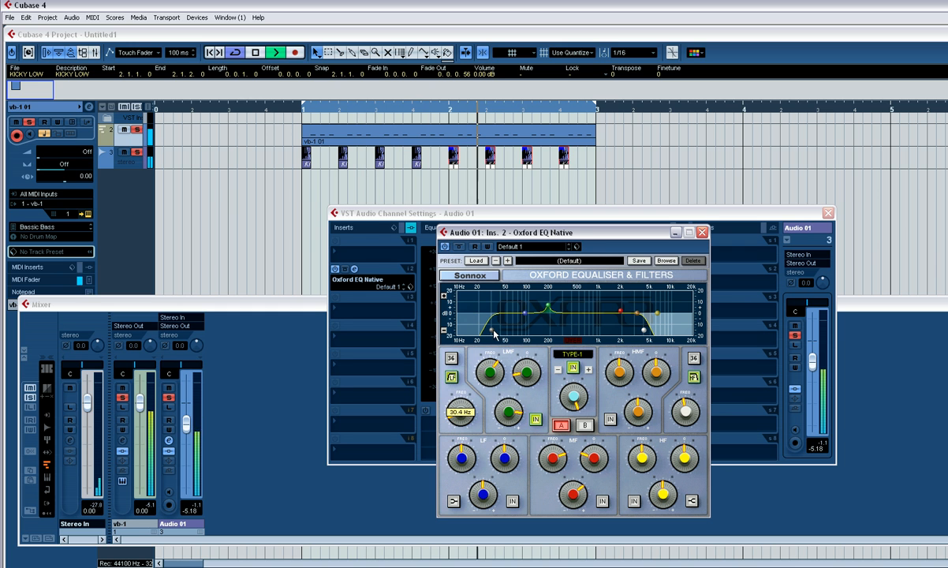
drag(492, 334, 549, 309)
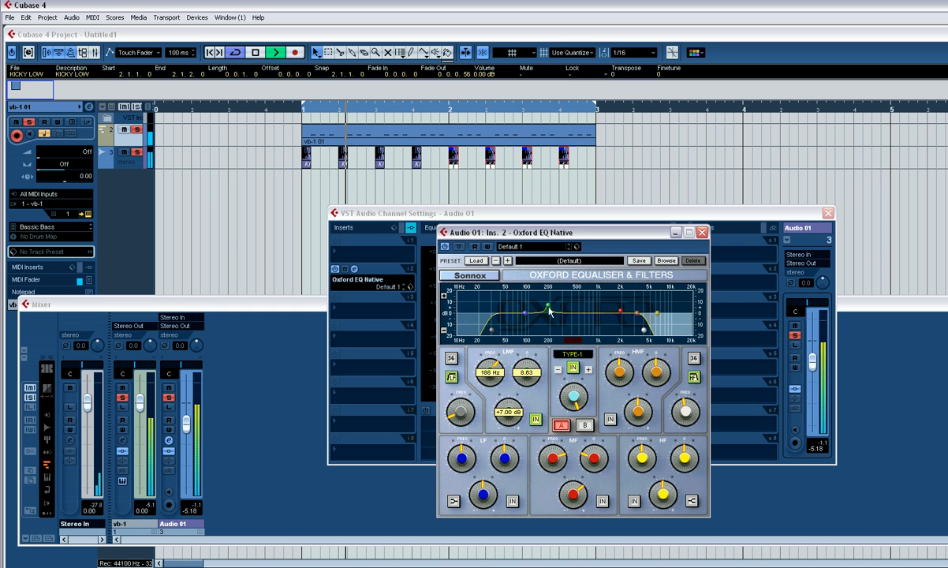
drag(546, 307, 537, 312)
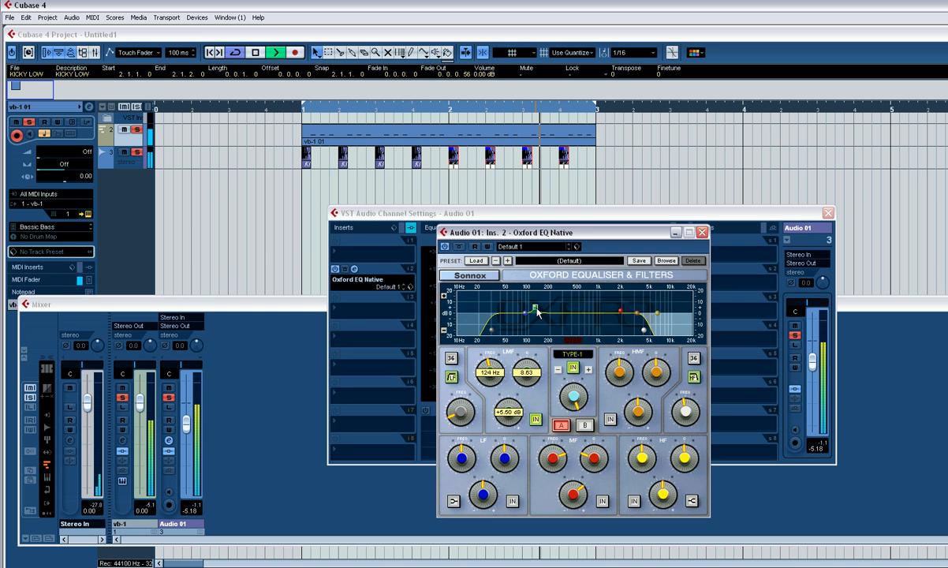
drag(534, 308, 518, 308)
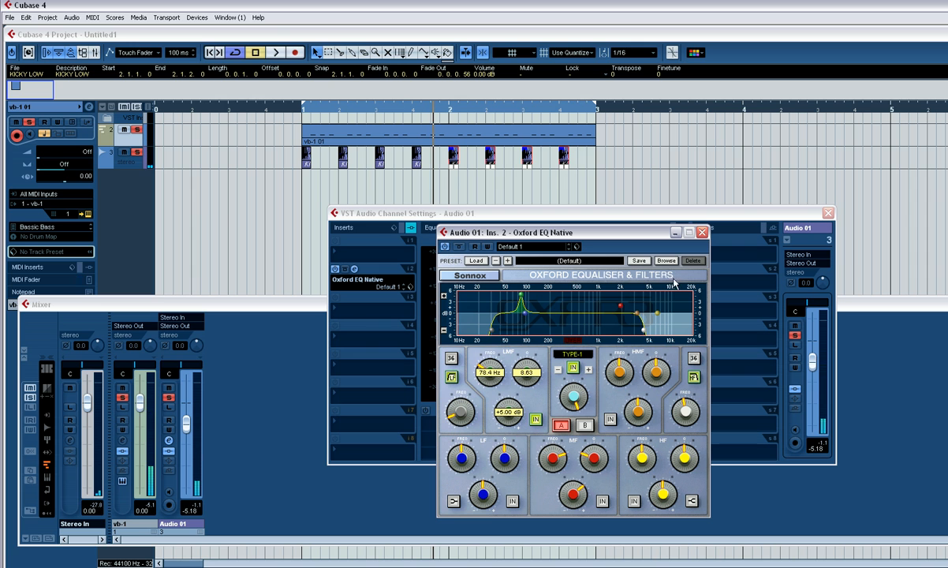
- Close the Oxford EQ and the Audio 01 channel settings, returning to the arrangement
click(701, 232)
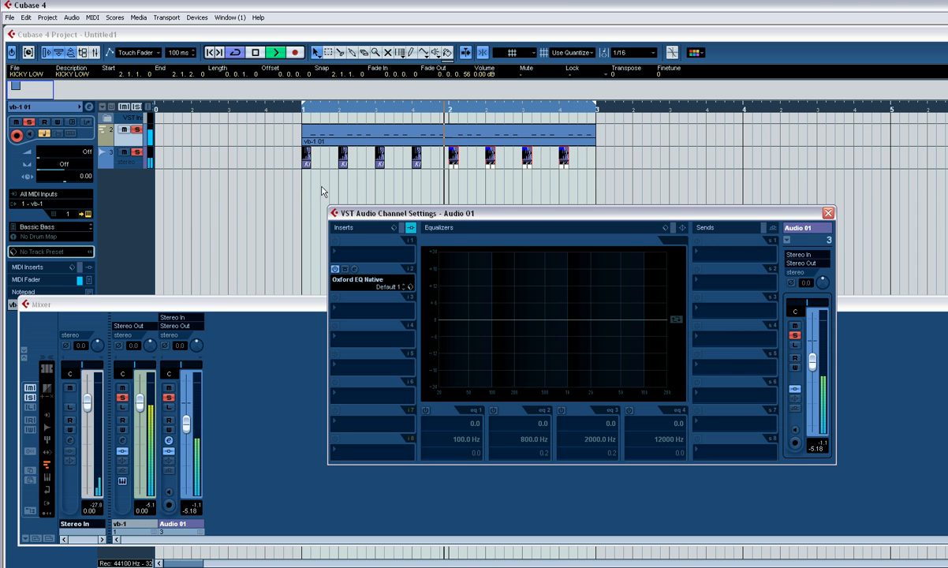
click(828, 213)
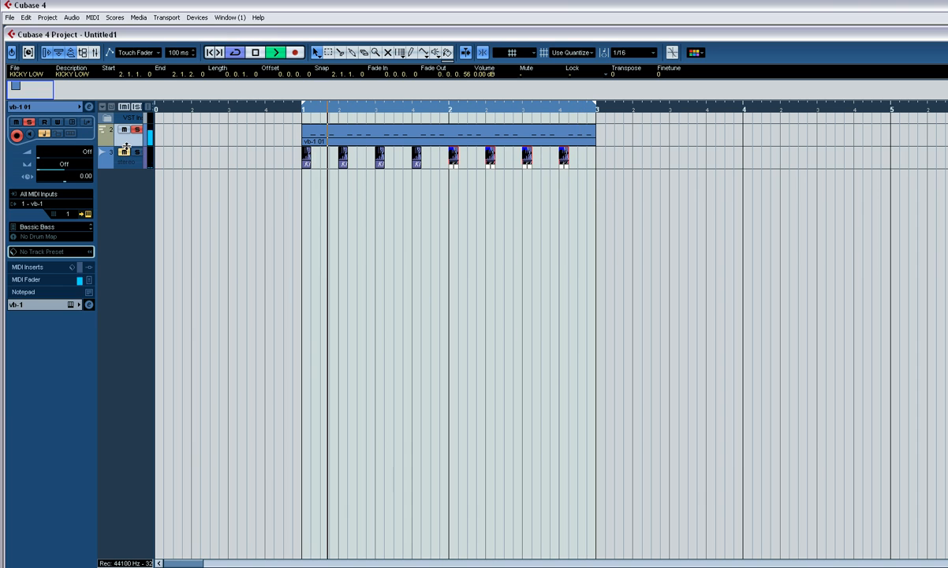